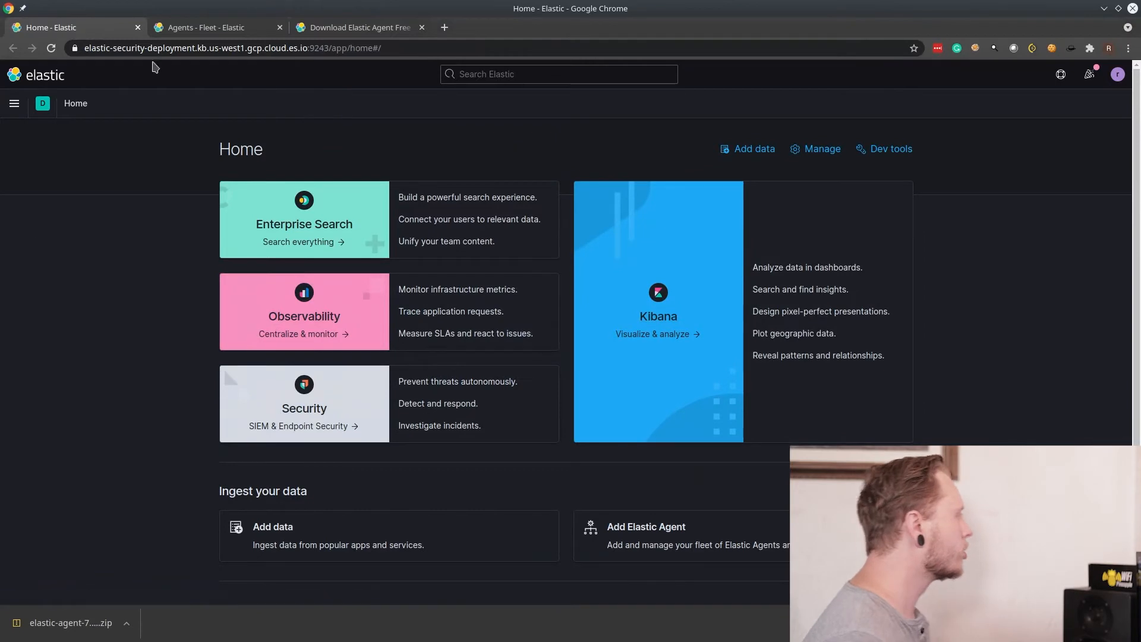
{"action": "mouse_move", "coordinate": [32, 142]}
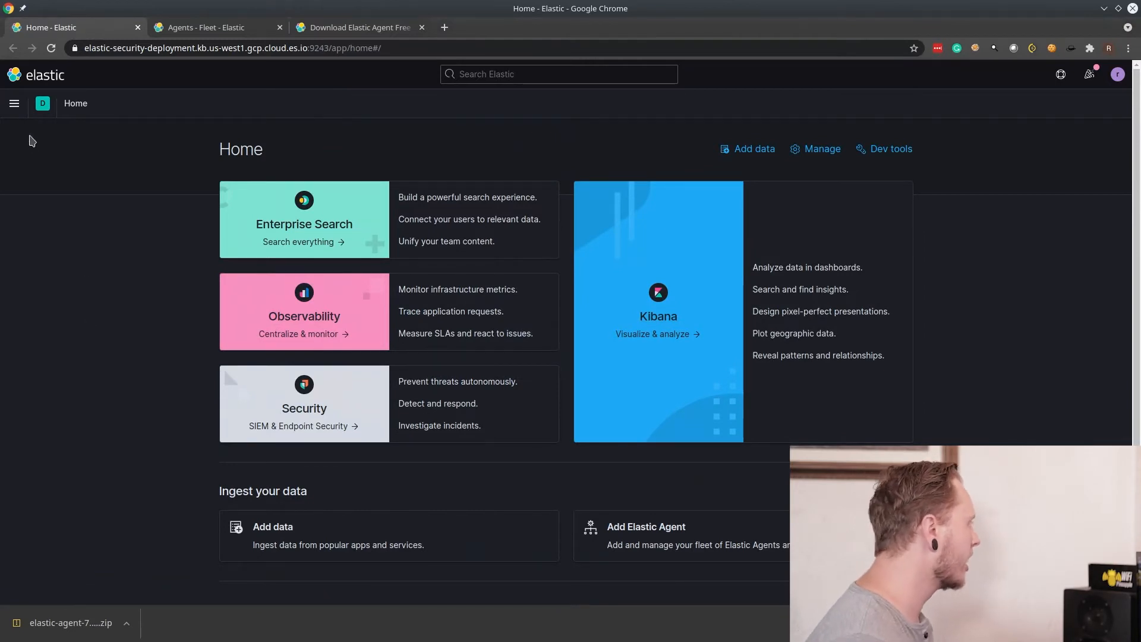
Open the Kibana side navigation and scroll down to the Security section.
{"action": "left_click", "coordinate": [14, 103]}
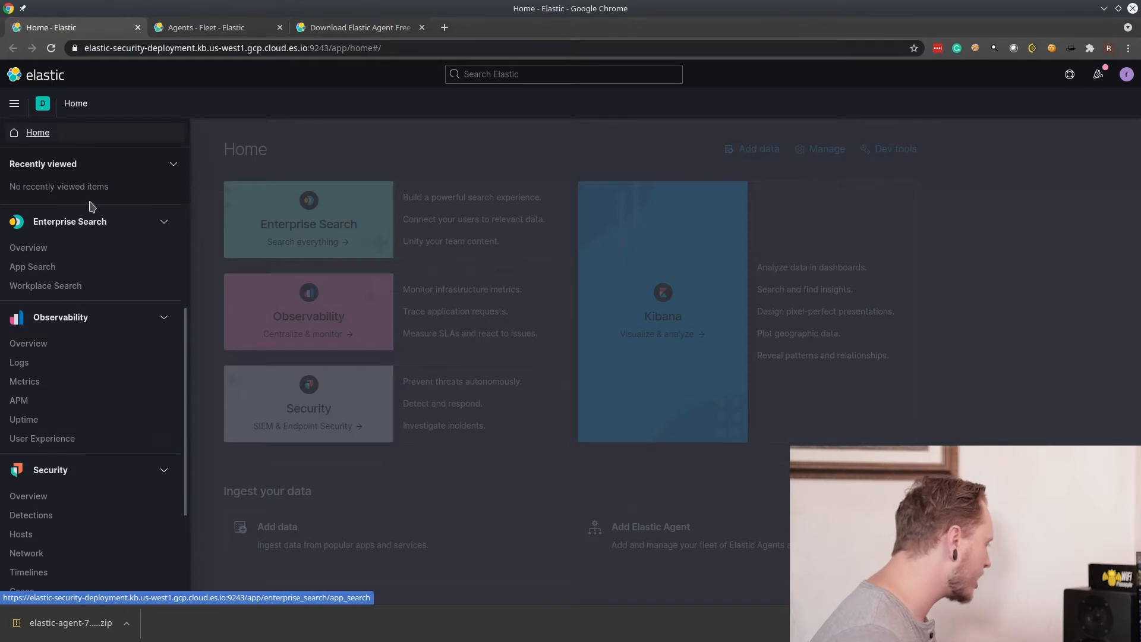
{"action": "scroll", "scroll_direction": "down", "scroll_amount": 3}
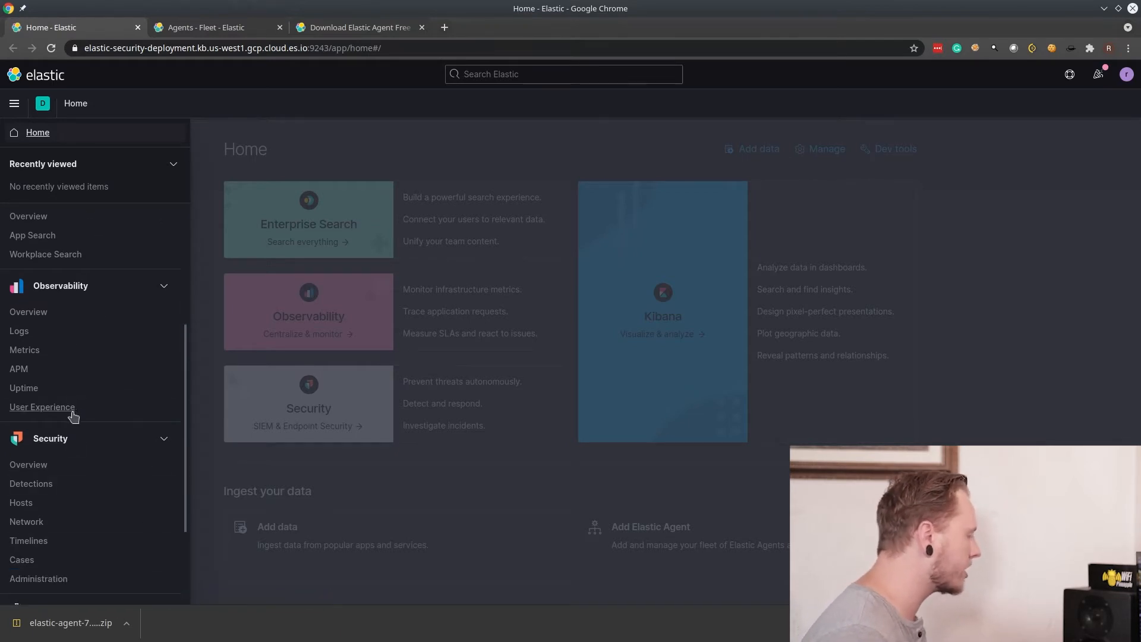
{"action": "mouse_move", "coordinate": [94, 567]}
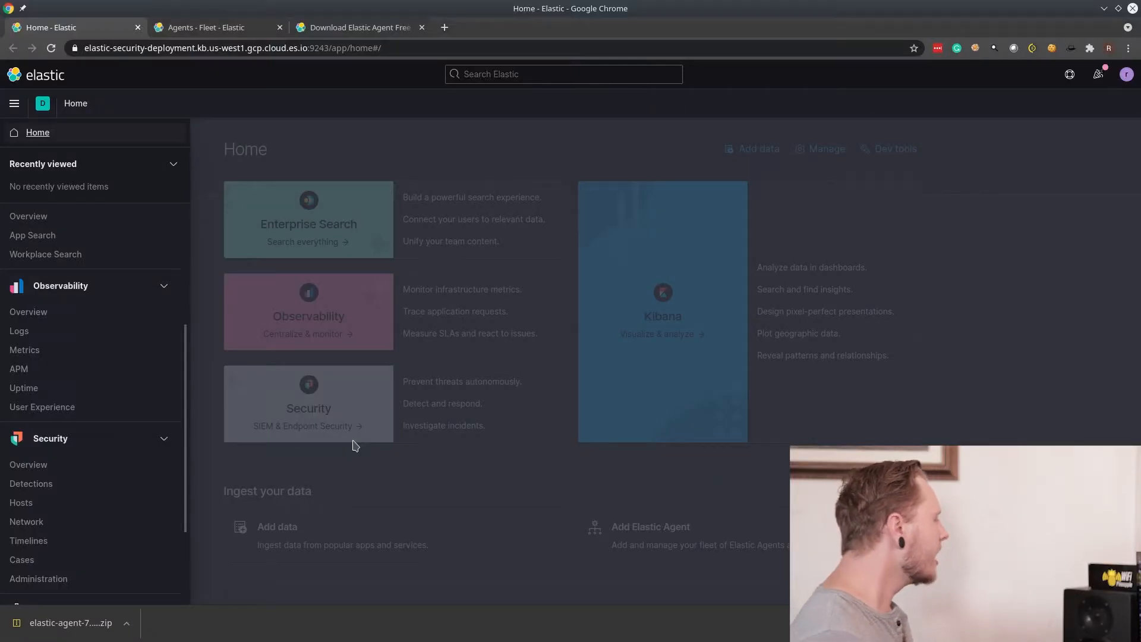
{"action": "mouse_move", "coordinate": [22, 502]}
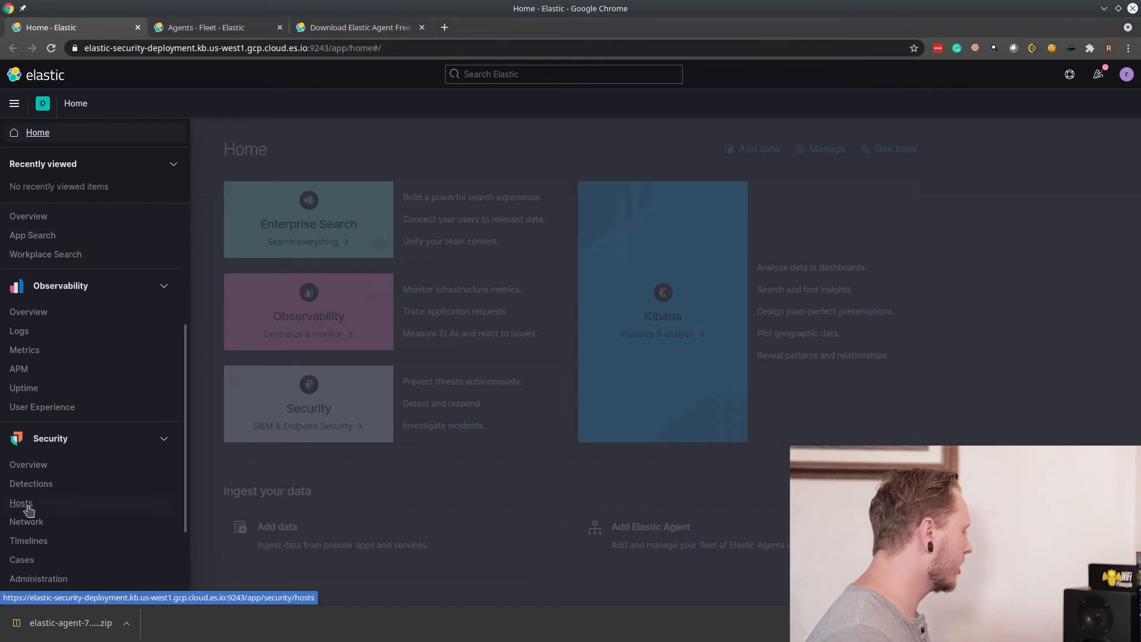
View the Security Detections page, then switch back to the Agents - Fleet tab.
{"action": "left_click", "coordinate": [31, 484]}
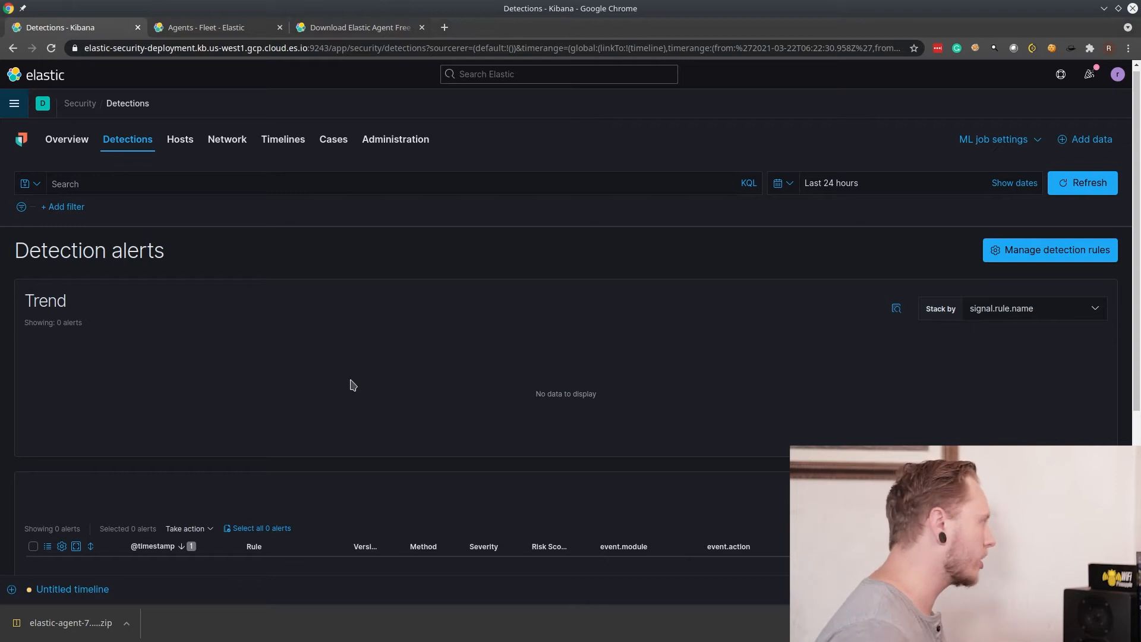
{"action": "left_click", "coordinate": [210, 26]}
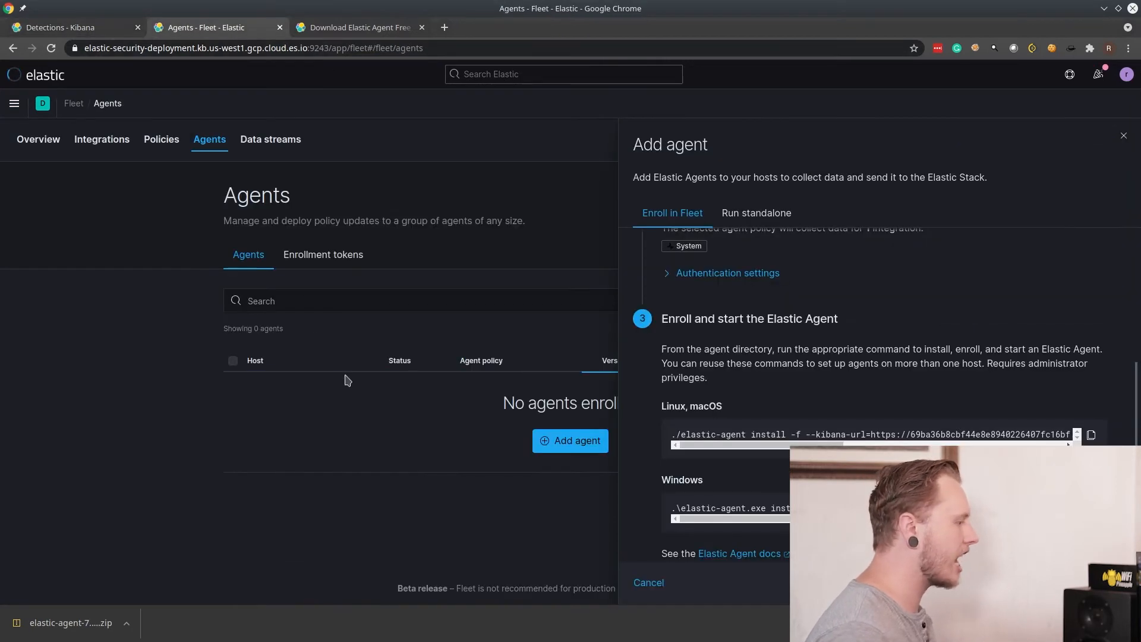
Copy the Windows install-and-enroll command from step 3 of the Add agent flyout.
{"action": "scroll", "scroll_direction": "up", "scroll_amount": 3}
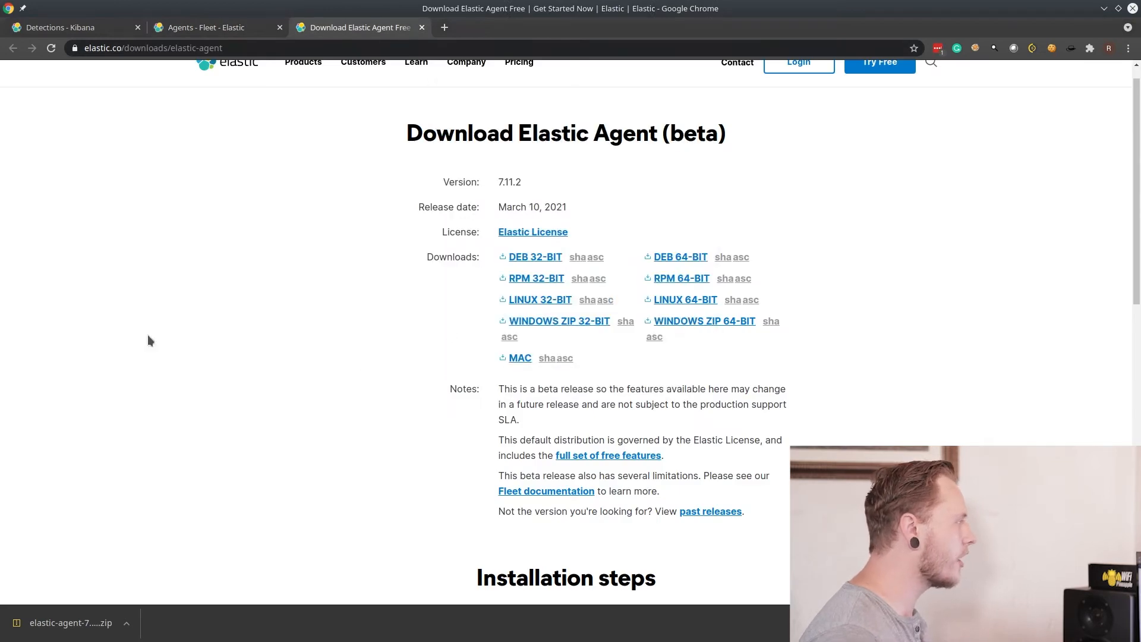
{"action": "left_click", "coordinate": [215, 27]}
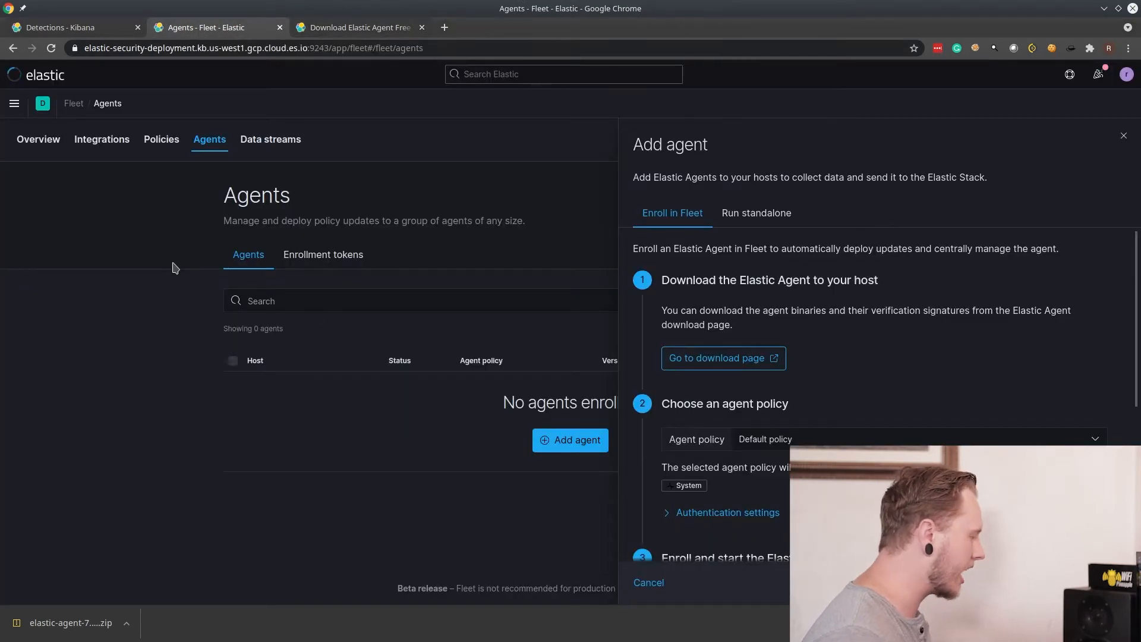
{"action": "mouse_move", "coordinate": [814, 414]}
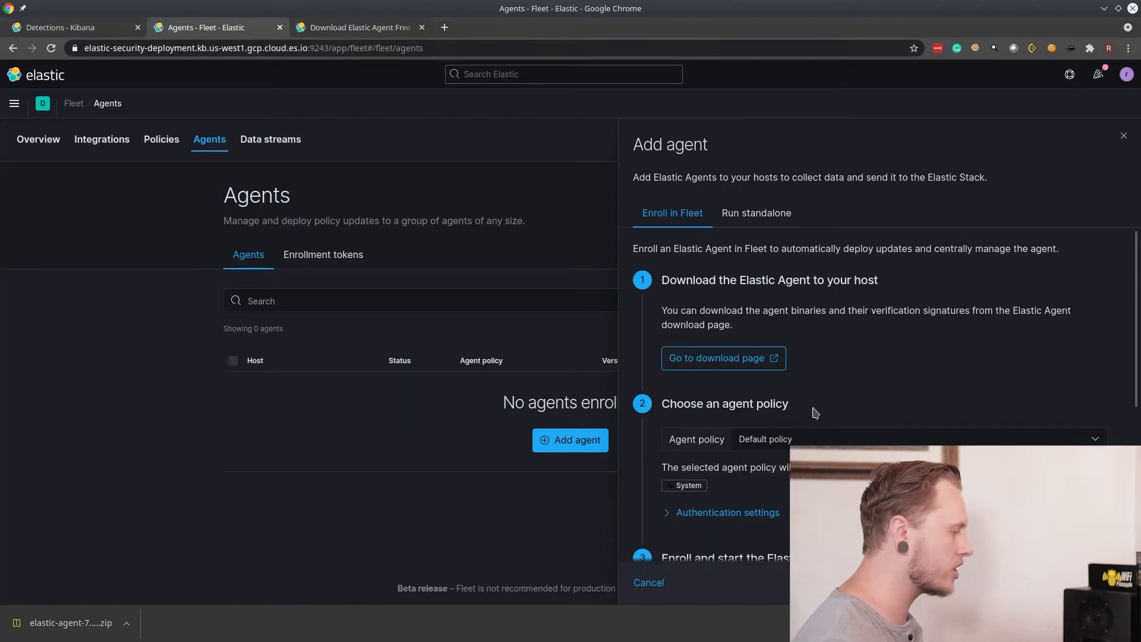
{"action": "scroll", "scroll_direction": "down", "scroll_amount": 3}
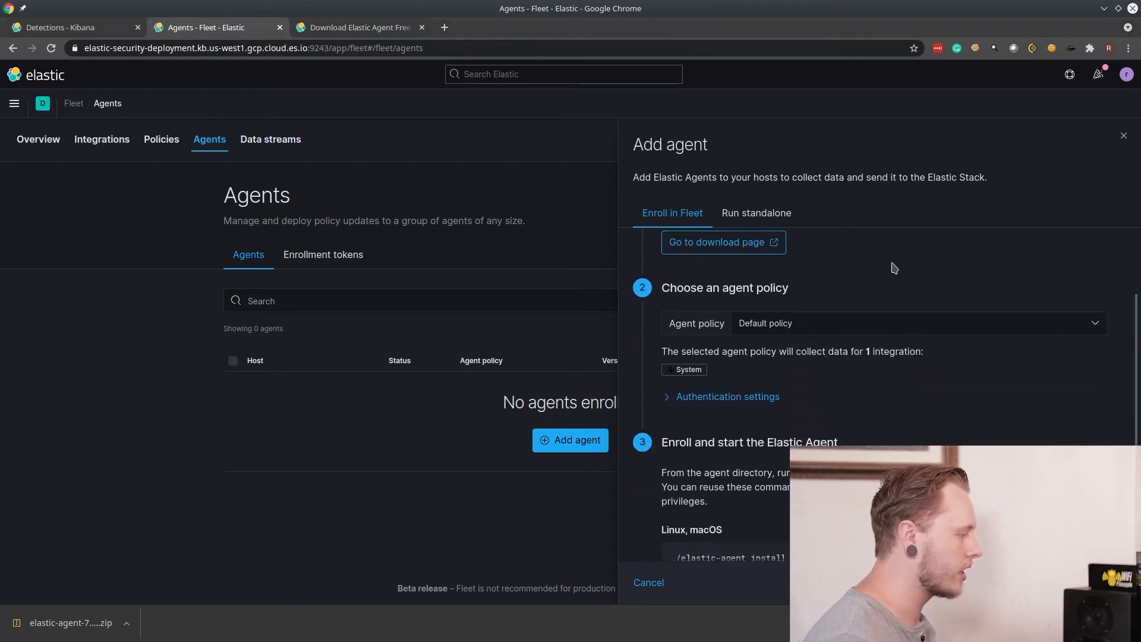
{"action": "scroll", "scroll_direction": "down", "scroll_amount": 3}
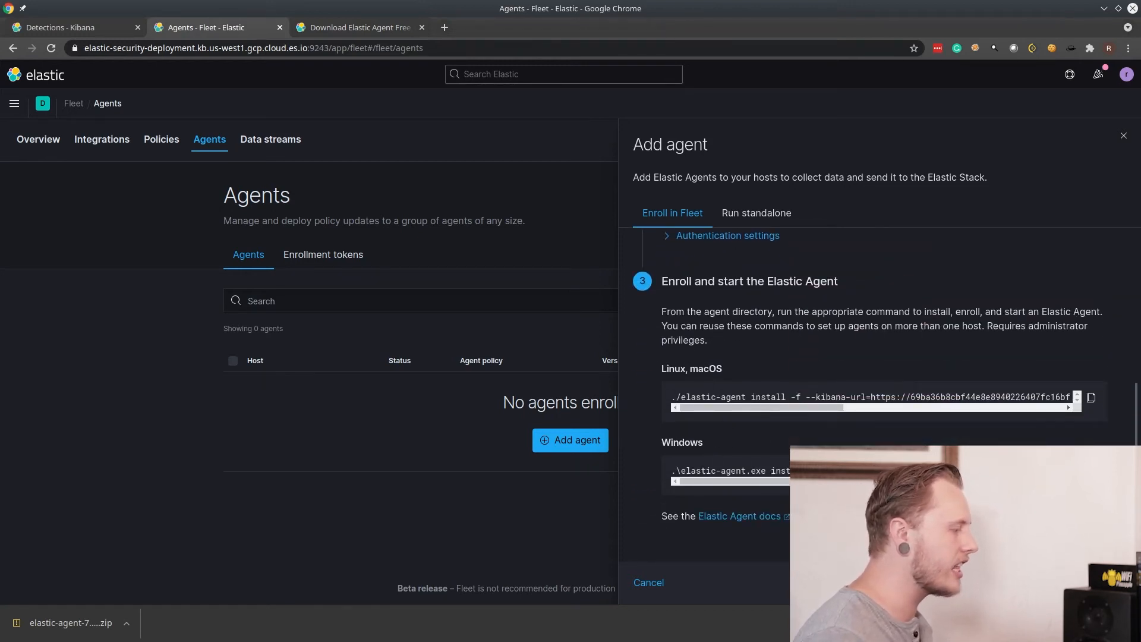
{"action": "mouse_move", "coordinate": [730, 423]}
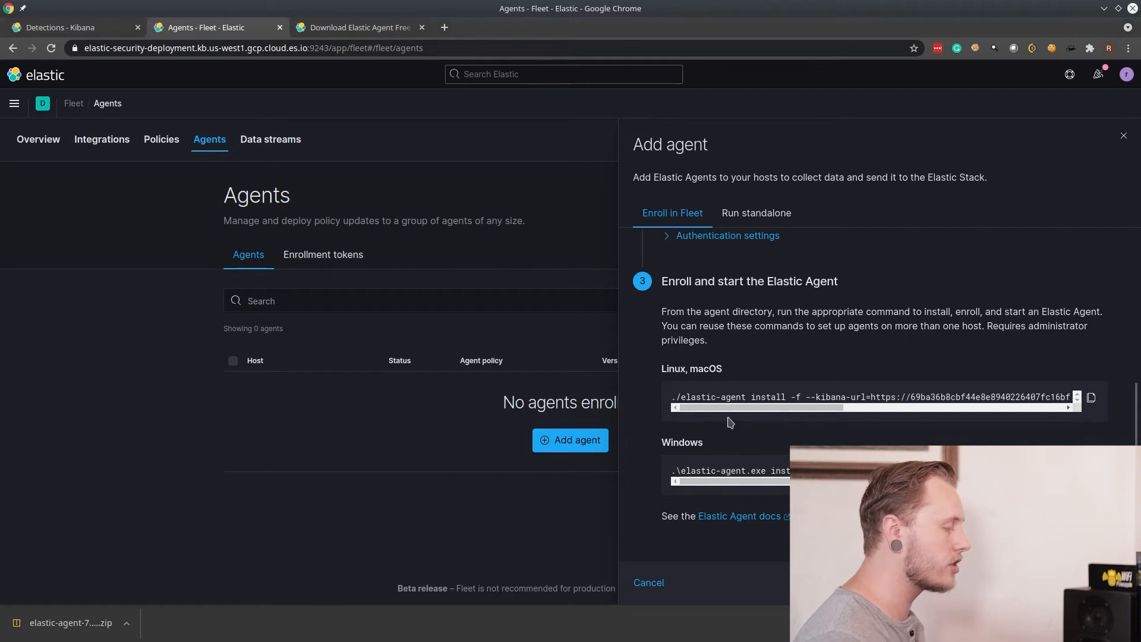
{"action": "right_click", "coordinate": [728, 470]}
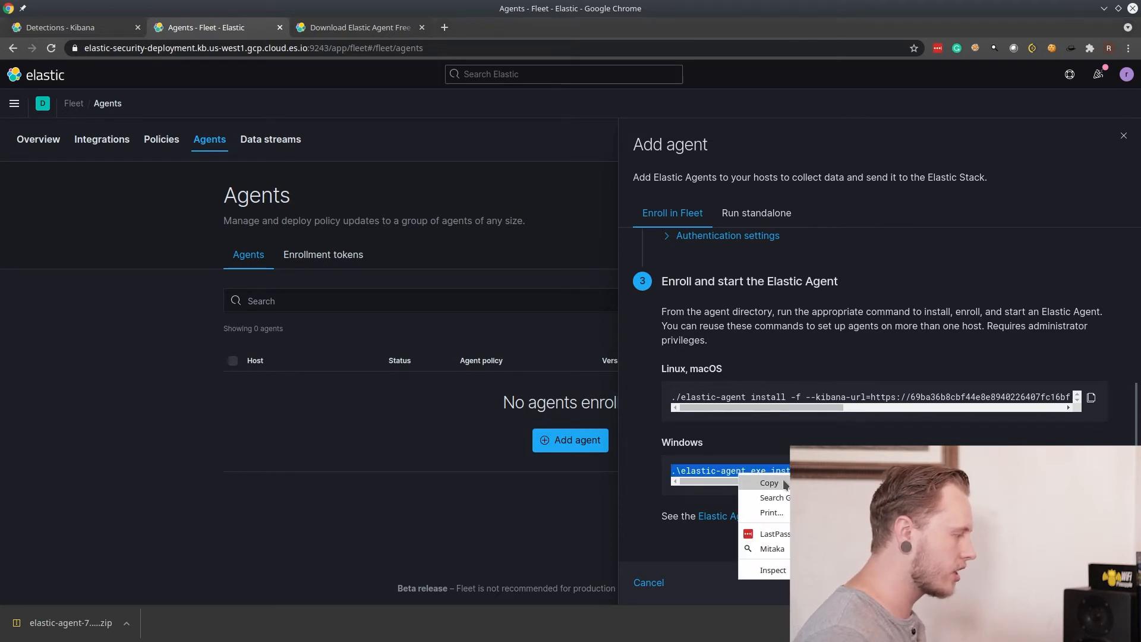
{"action": "left_click", "coordinate": [768, 483]}
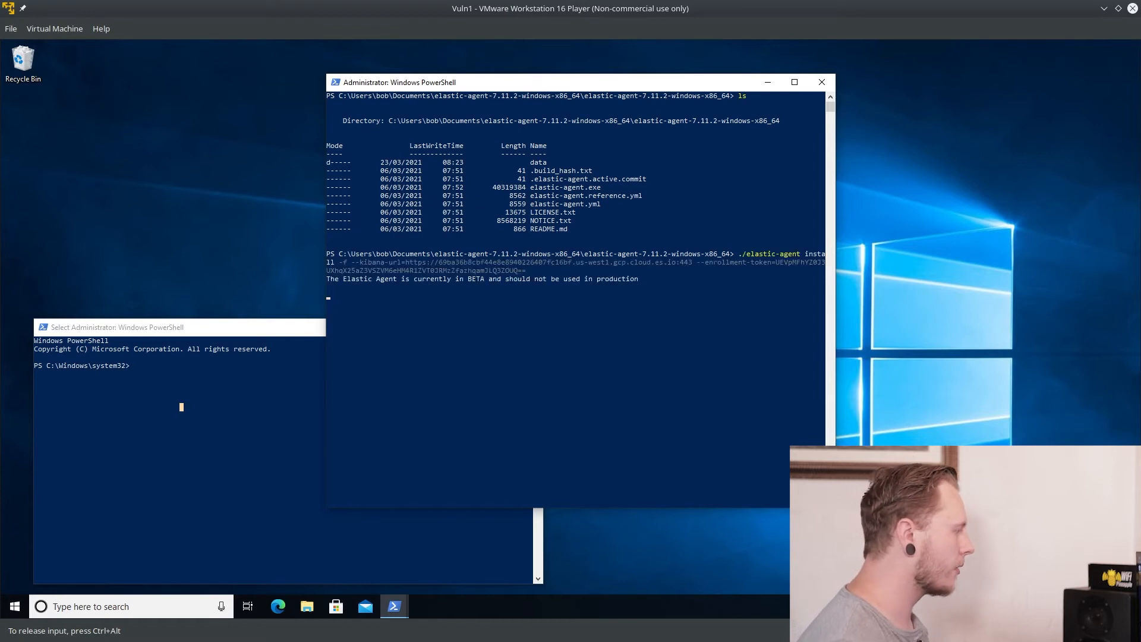
{"action": "mouse_move", "coordinate": [778, 409]}
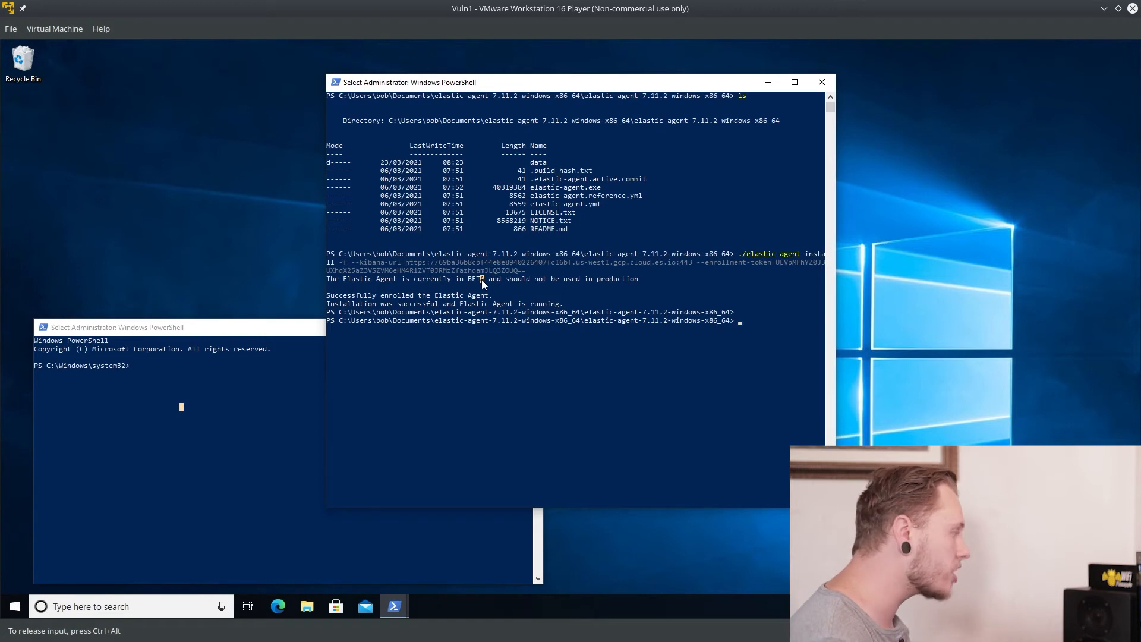
{"action": "mouse_move", "coordinate": [601, 282]}
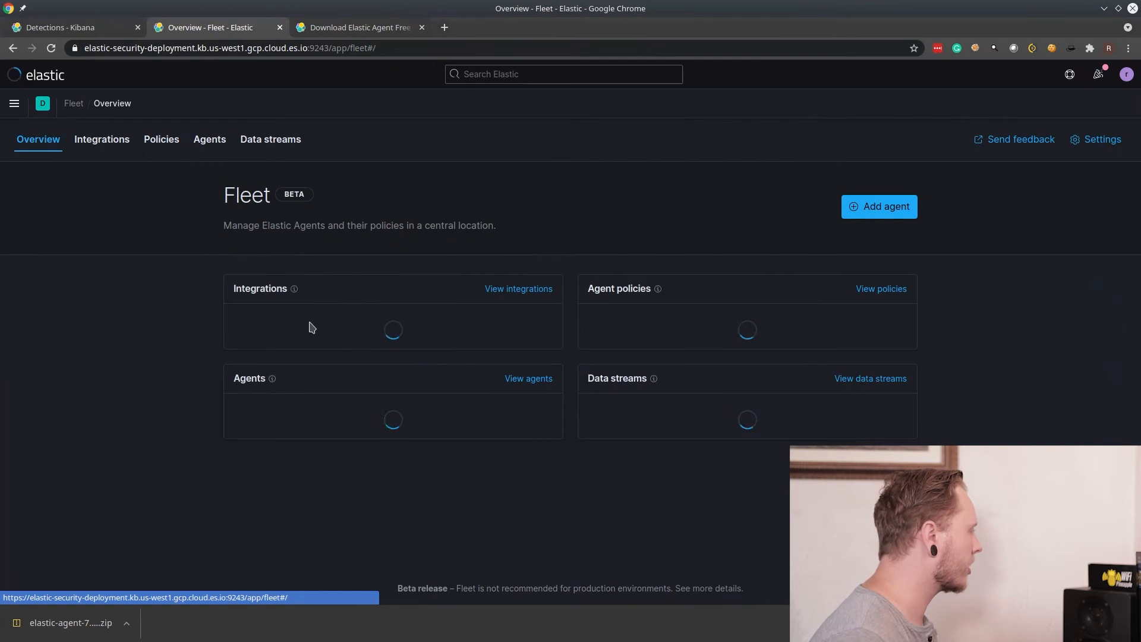
Open the Fleet Agents tab to check that Vuln1 is Healthy.
{"action": "left_click", "coordinate": [209, 140]}
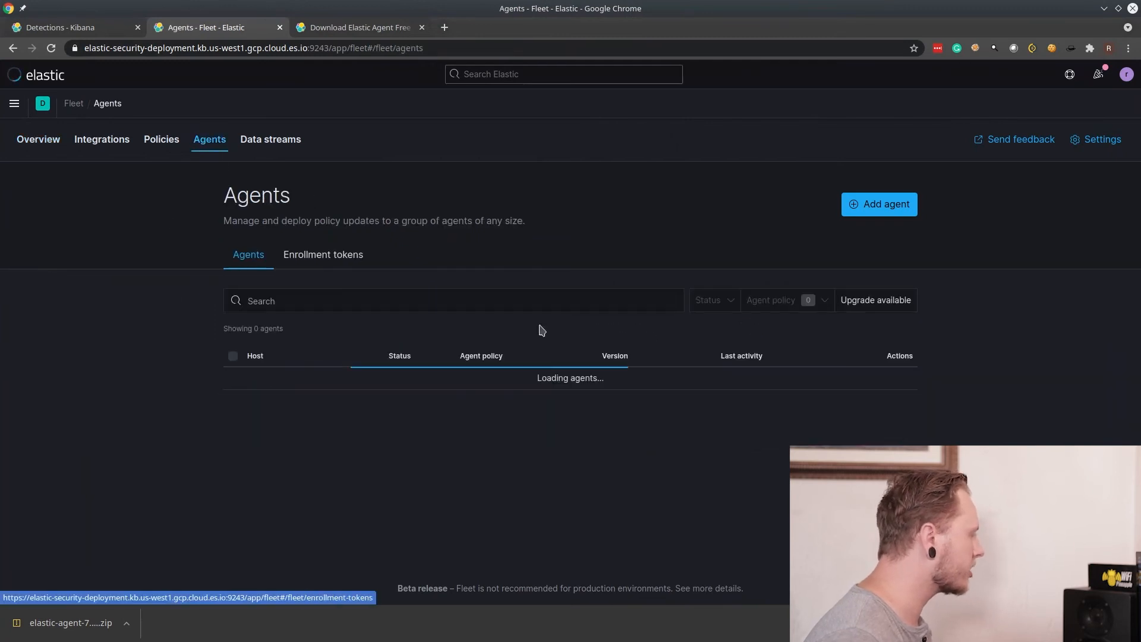
{"action": "mouse_move", "coordinate": [645, 471]}
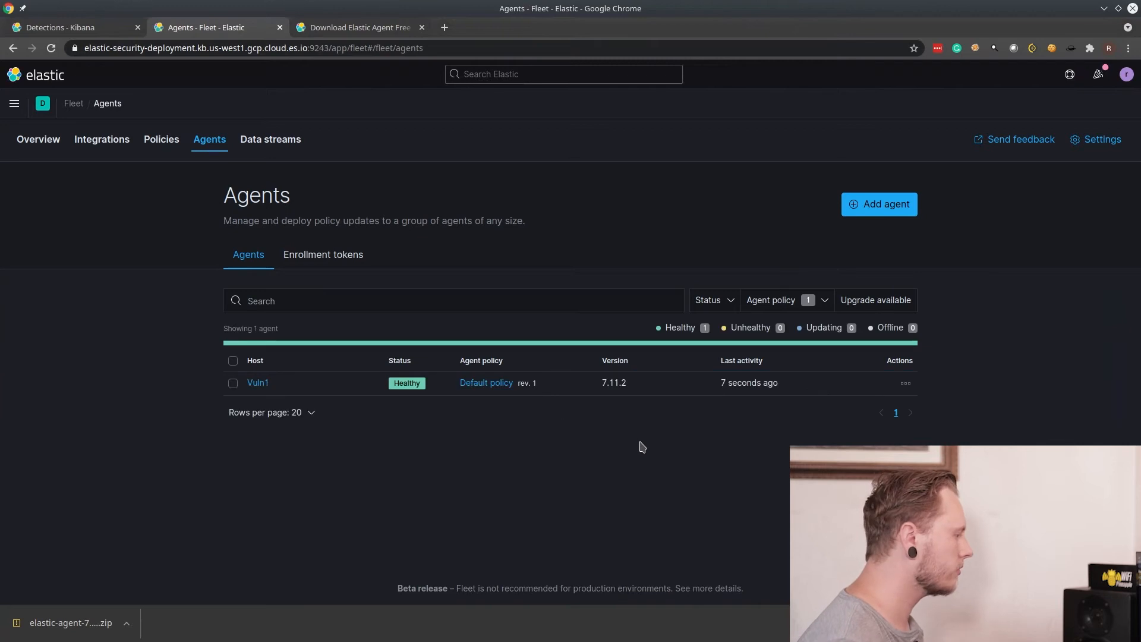
{"action": "mouse_move", "coordinate": [828, 399]}
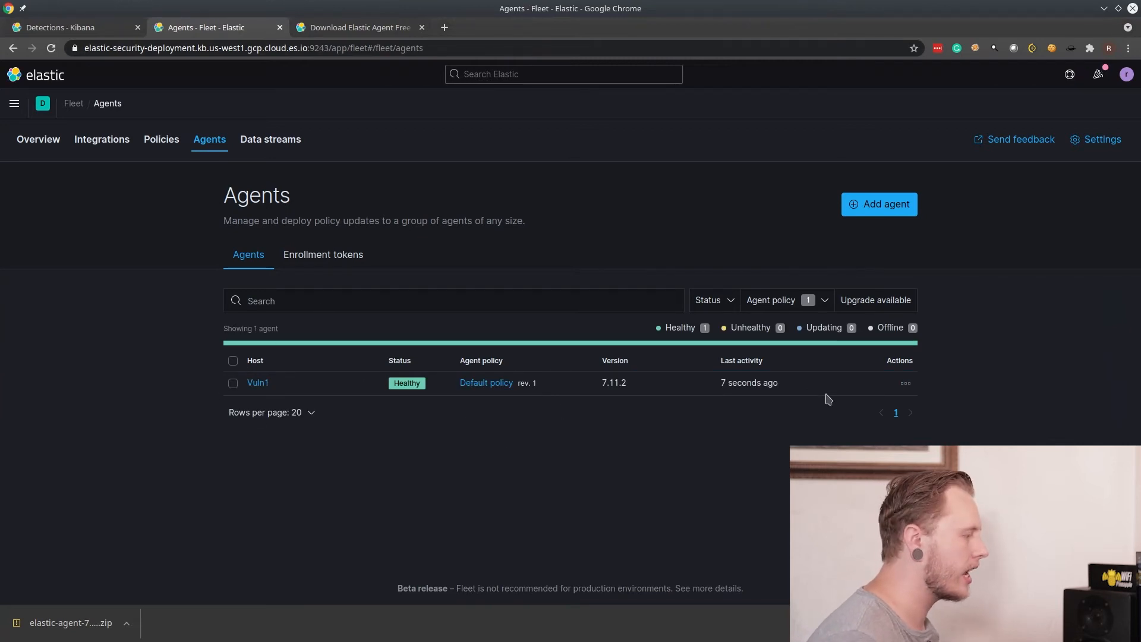
{"action": "mouse_move", "coordinate": [380, 253]}
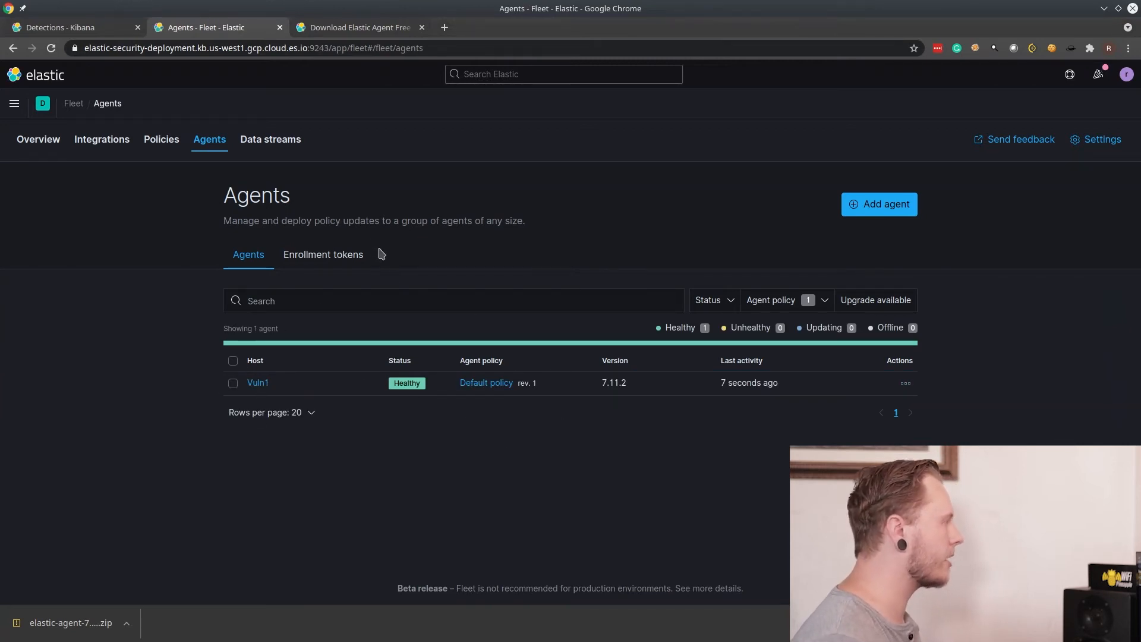
{"action": "mouse_move", "coordinate": [405, 282]}
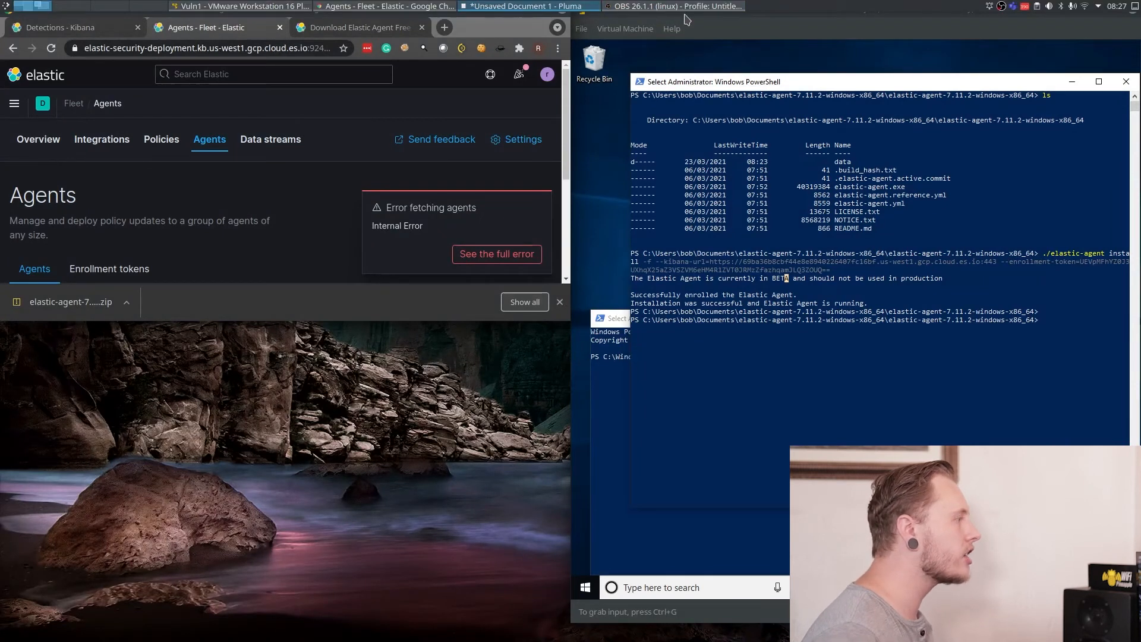
In the maximized VM PowerShell, cd to bob's Documents and set execution policy to bypass.
{"action": "left_click", "coordinate": [859, 66]}
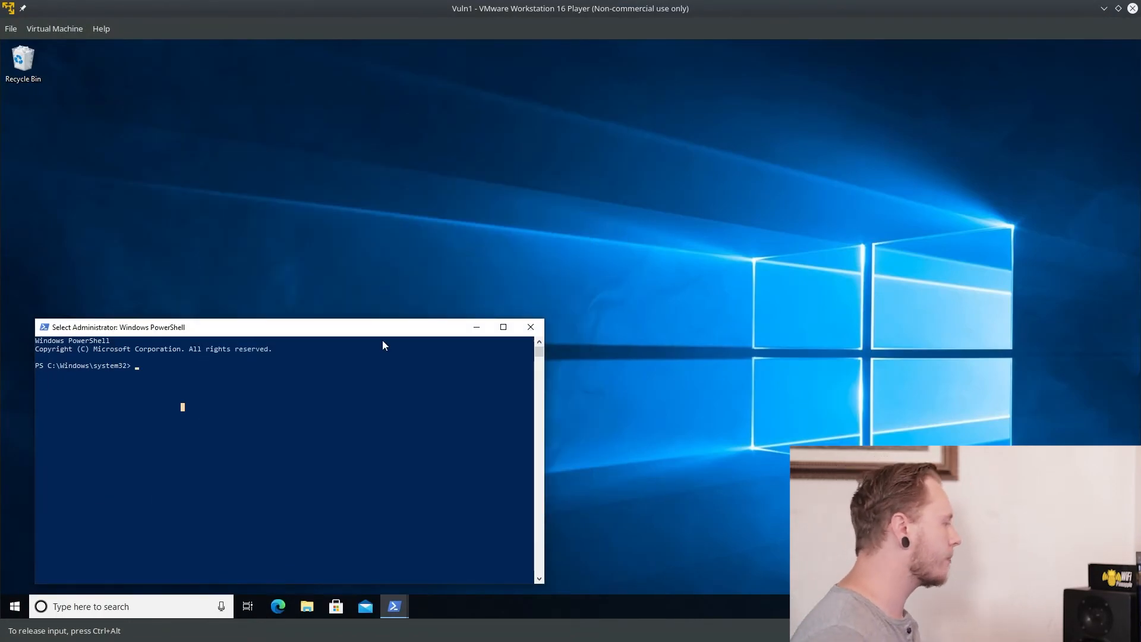
{"action": "left_click", "coordinate": [503, 327]}
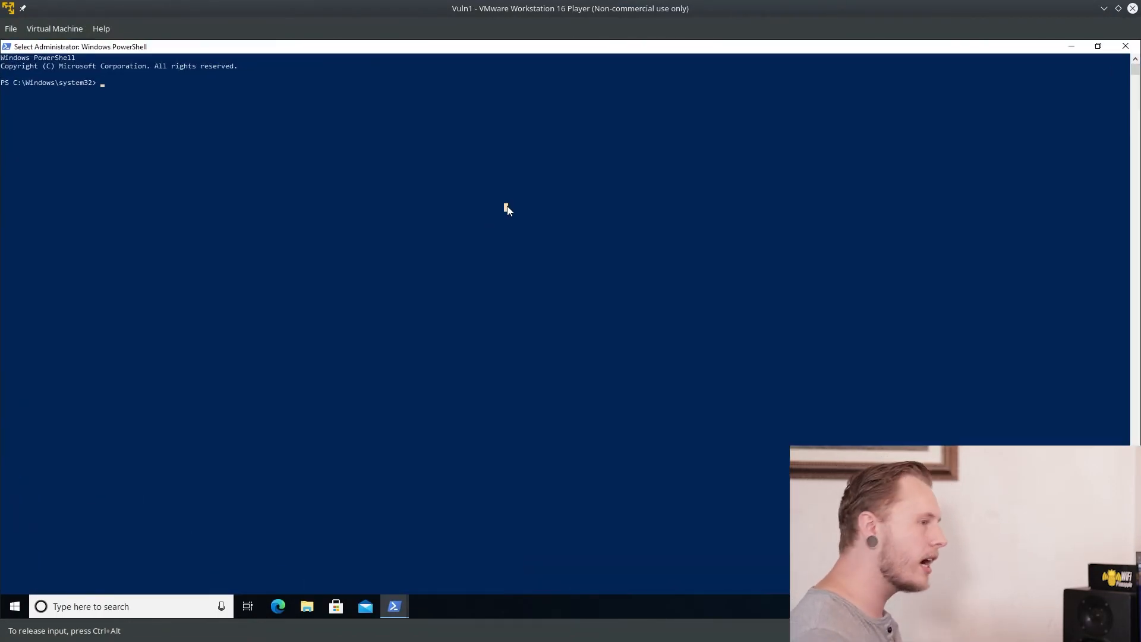
{"action": "mouse_move", "coordinate": [680, 166]}
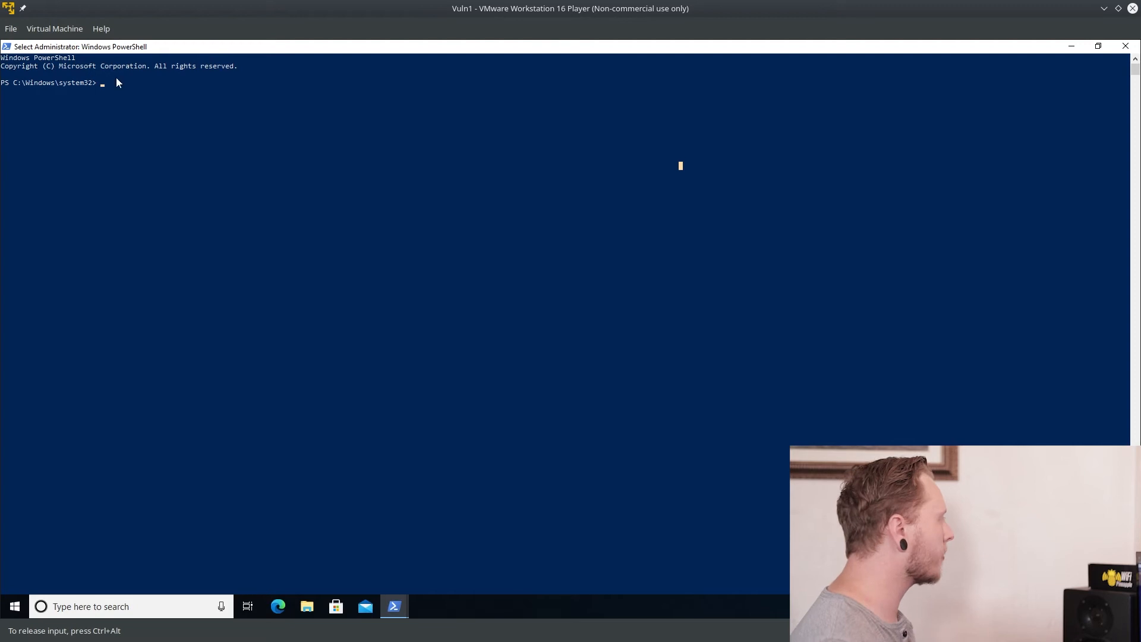
{"action": "type", "text": "cd /use"}
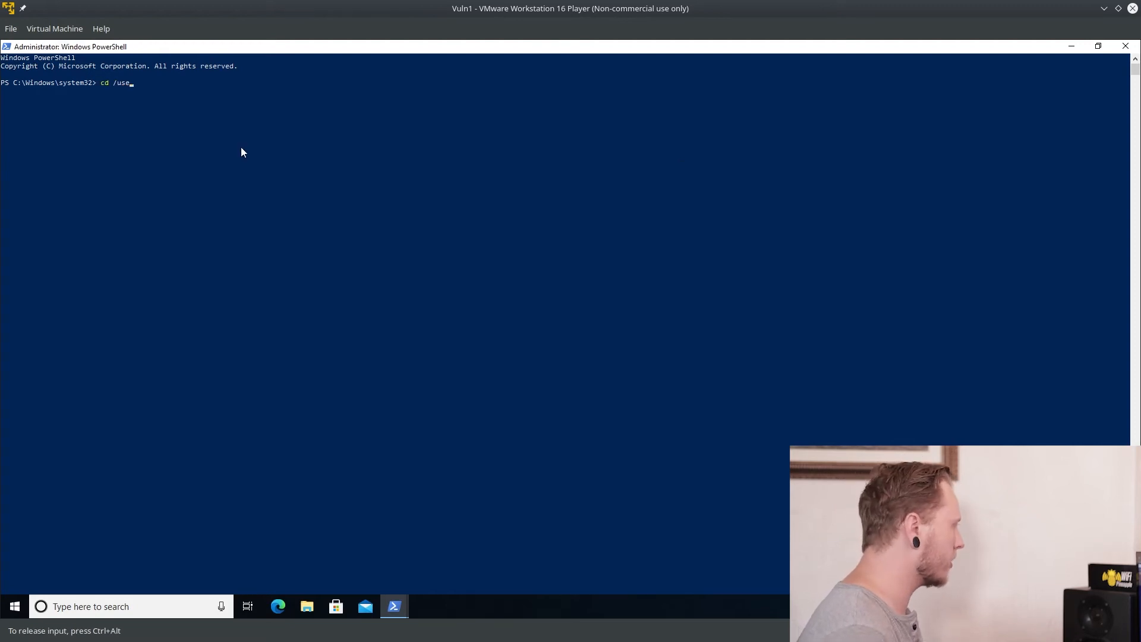
{"action": "type", "text": "C:\\Users\\bob\\"}
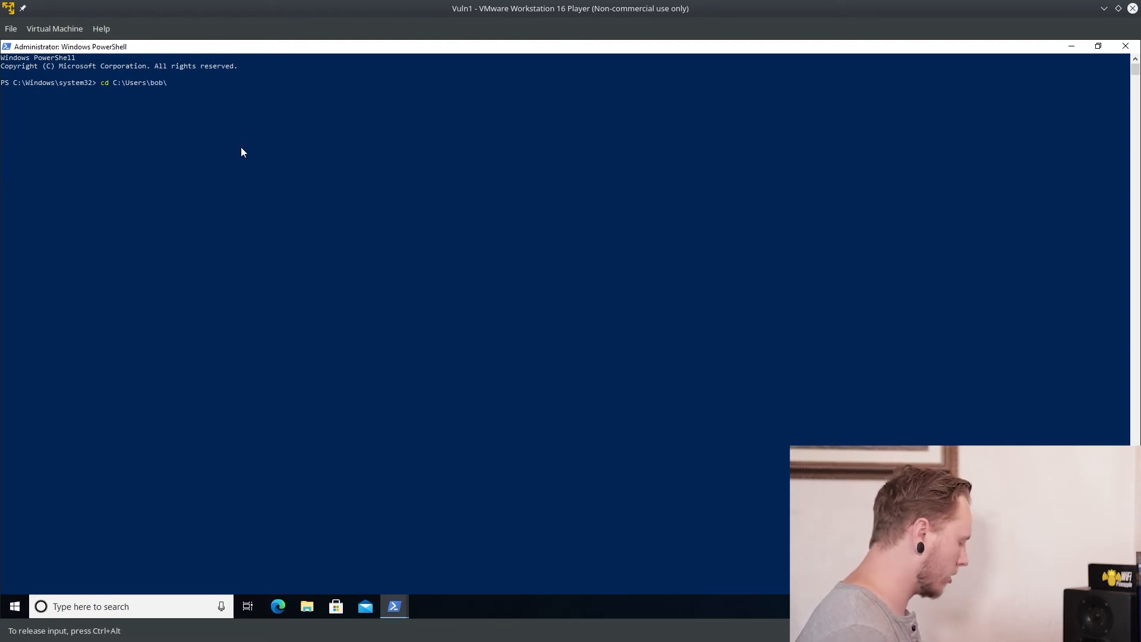
{"action": "key", "text": "Return"}
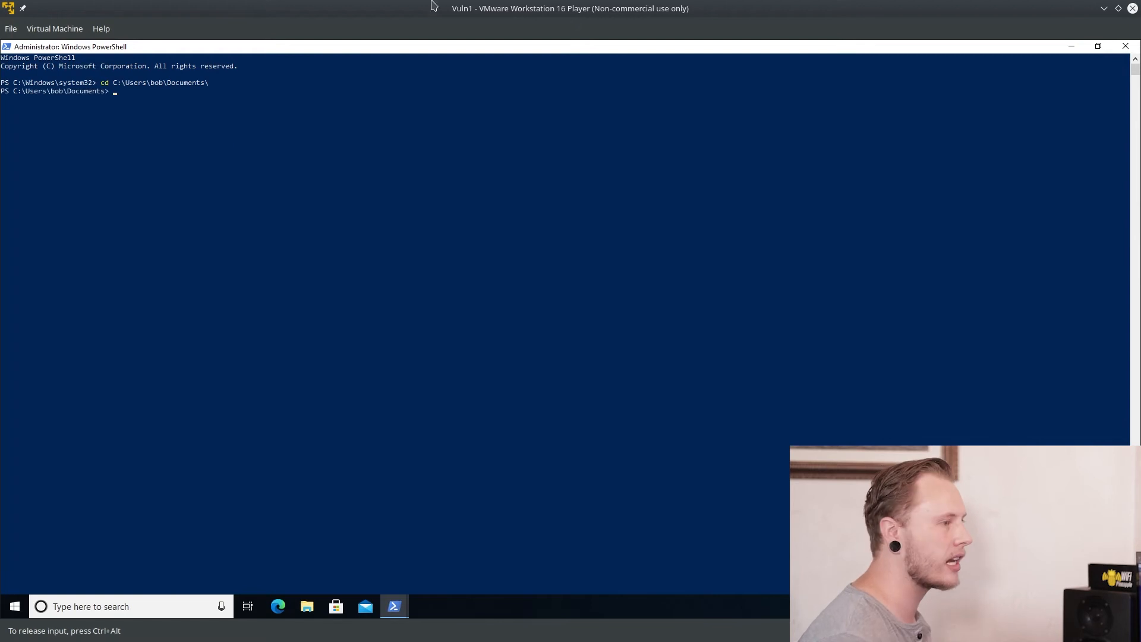
{"action": "type", "text": "se"}
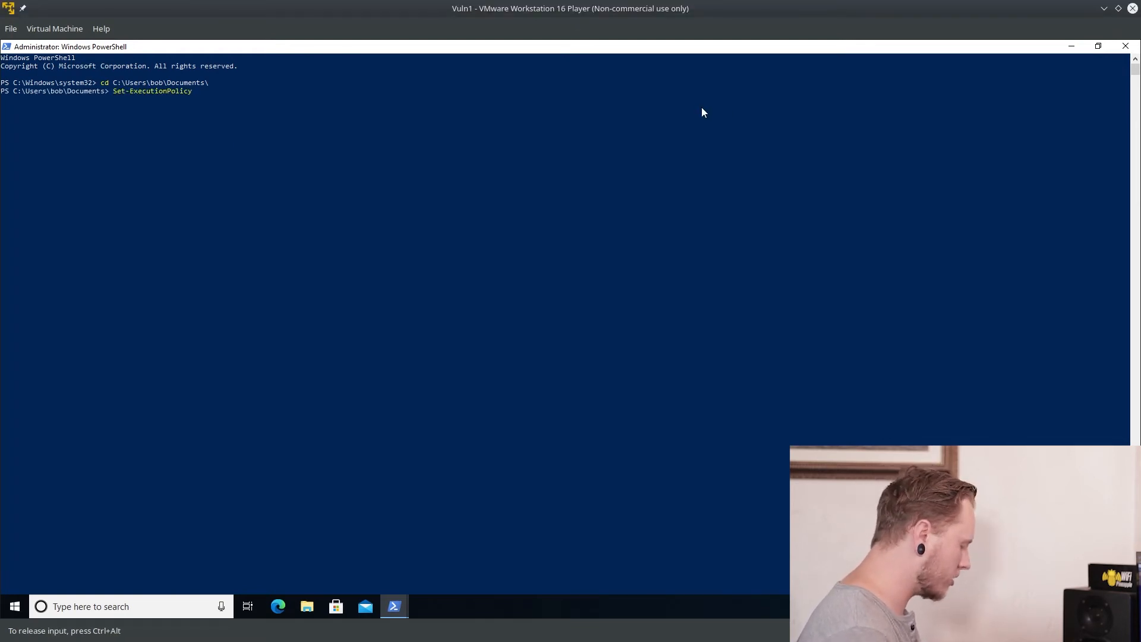
{"action": "type", "text": "bypass"}
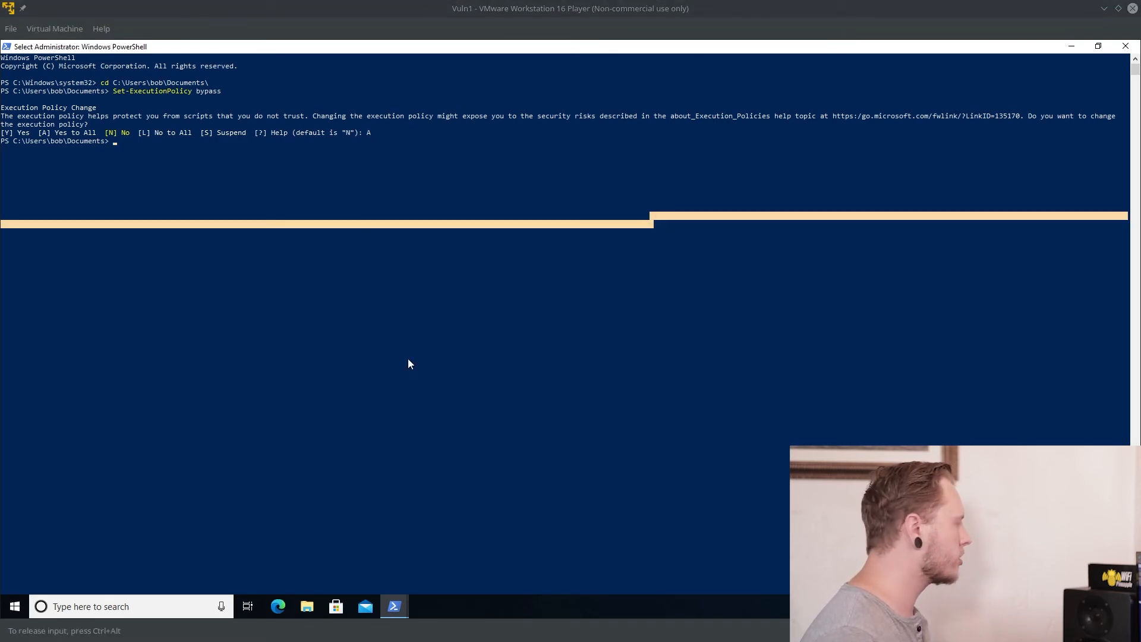
{"action": "mouse_move", "coordinate": [233, 168]}
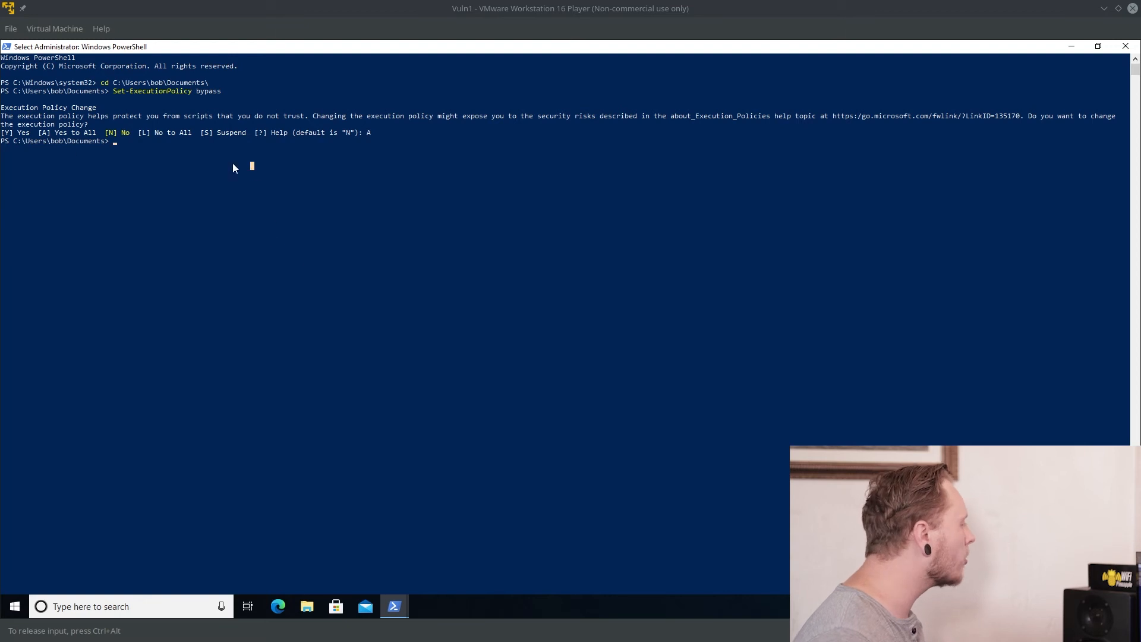
{"action": "mouse_move", "coordinate": [124, 146]}
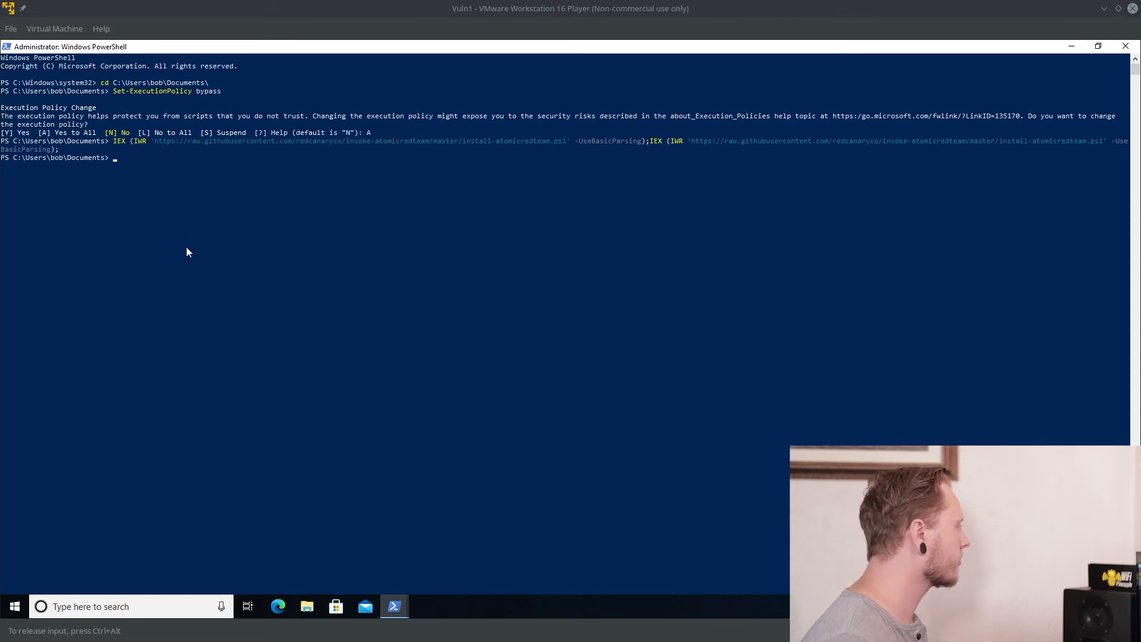
Run Install-AtomicRedTeam -GetAtomics and accept the NuGet provider prompt.
{"action": "type", "text": "Inst"}
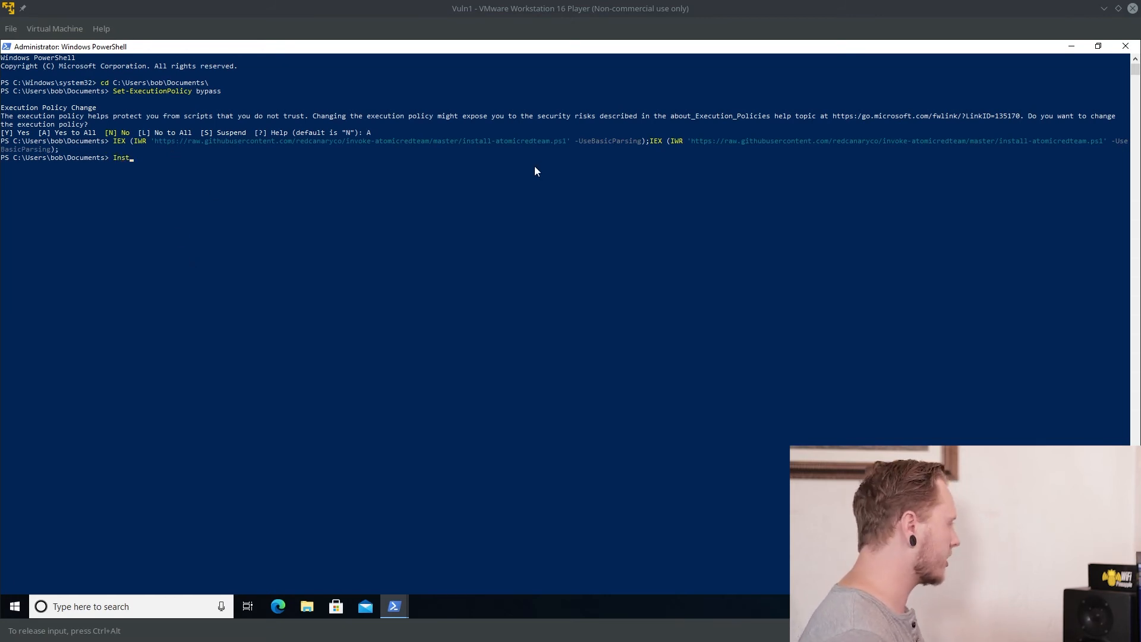
{"action": "type", "text": "all"}
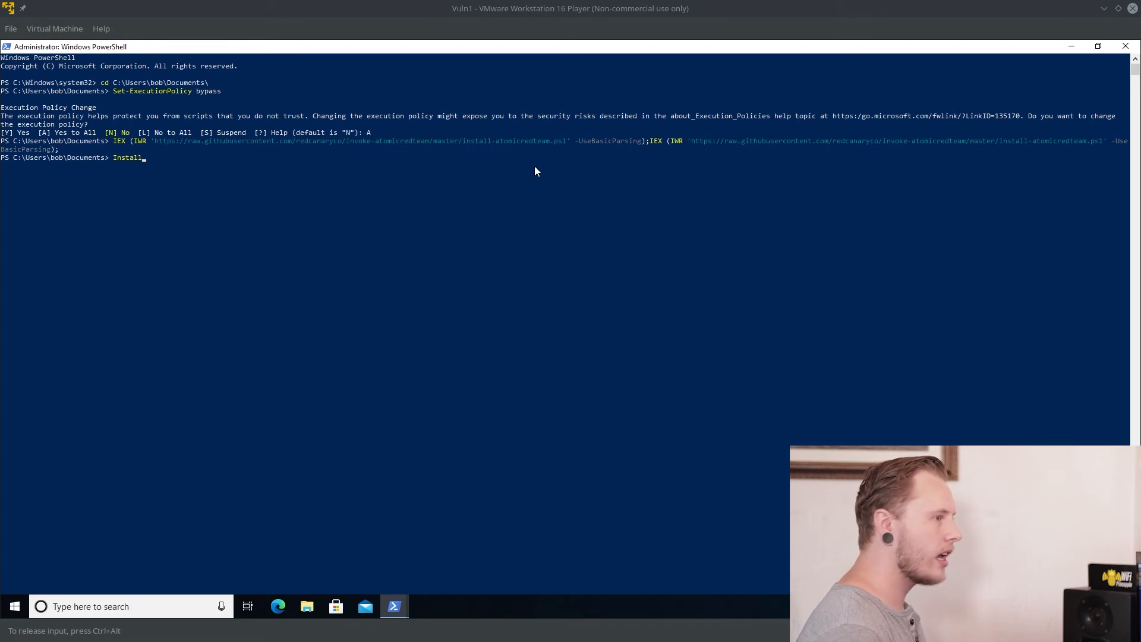
{"action": "type", "text": "-Atomic"}
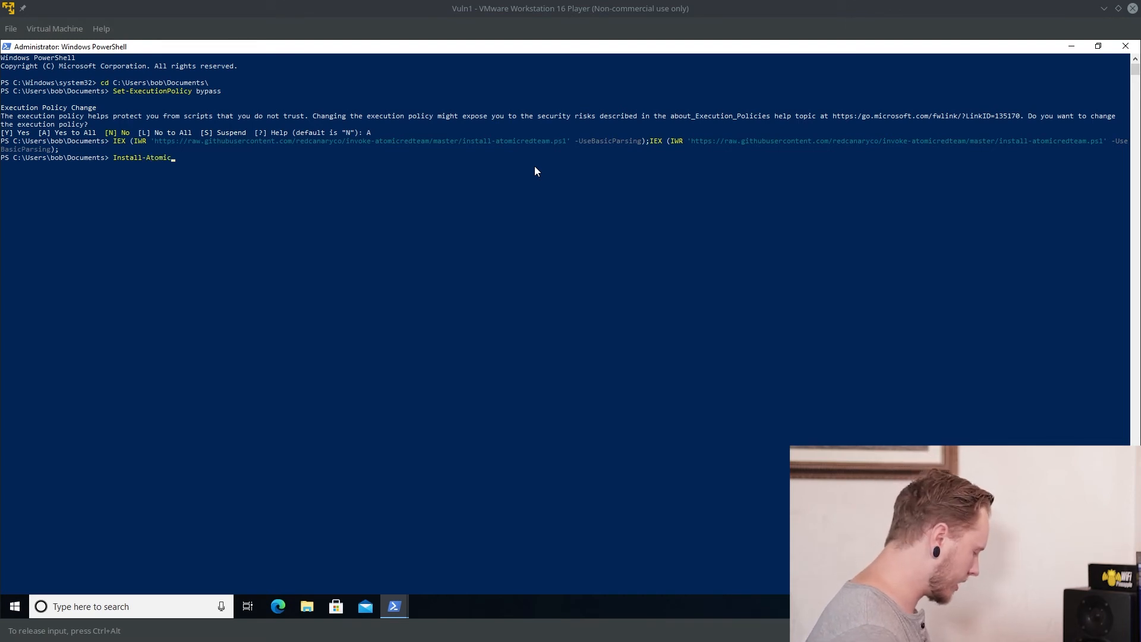
{"action": "type", "text": "RedTeam"}
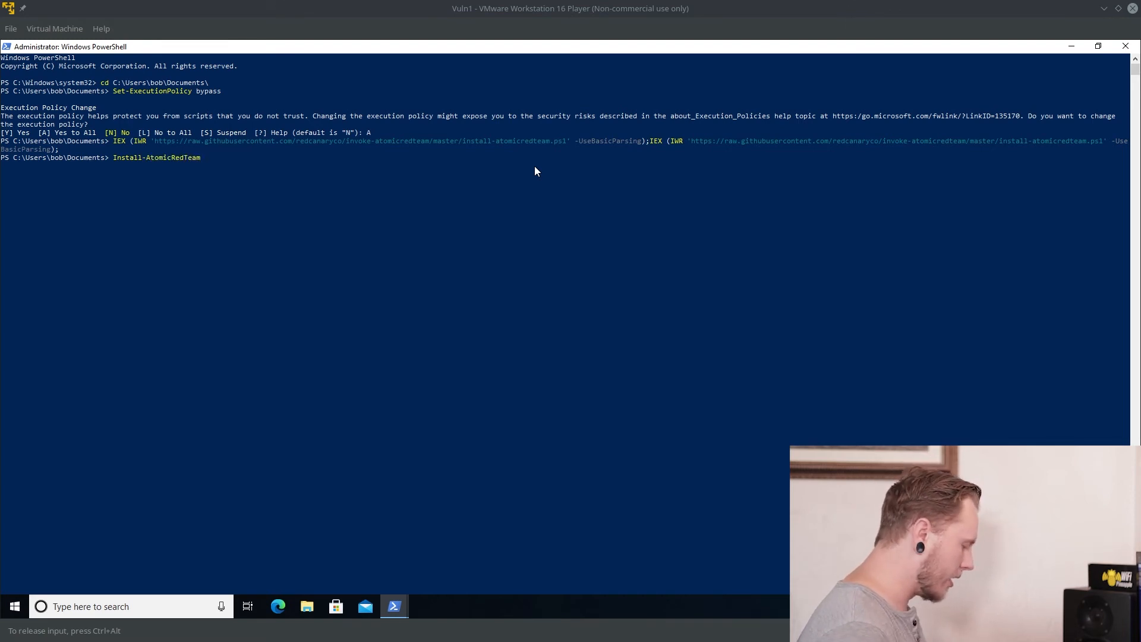
{"action": "type", "text": "-GetAtomics"}
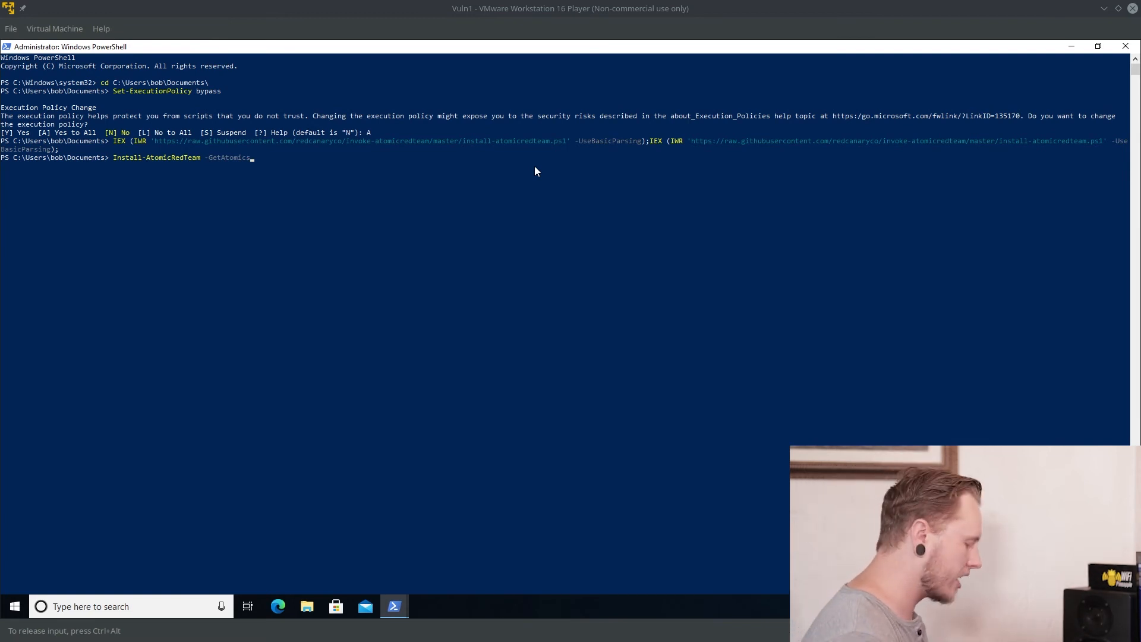
{"action": "key", "text": "Return"}
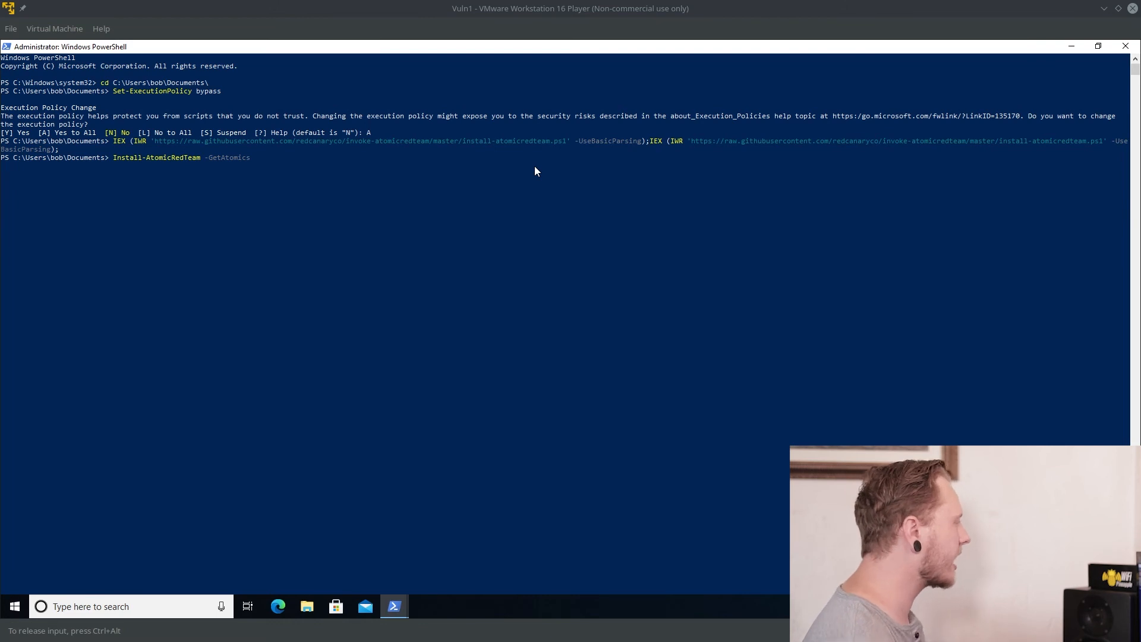
{"action": "key", "text": "Return"}
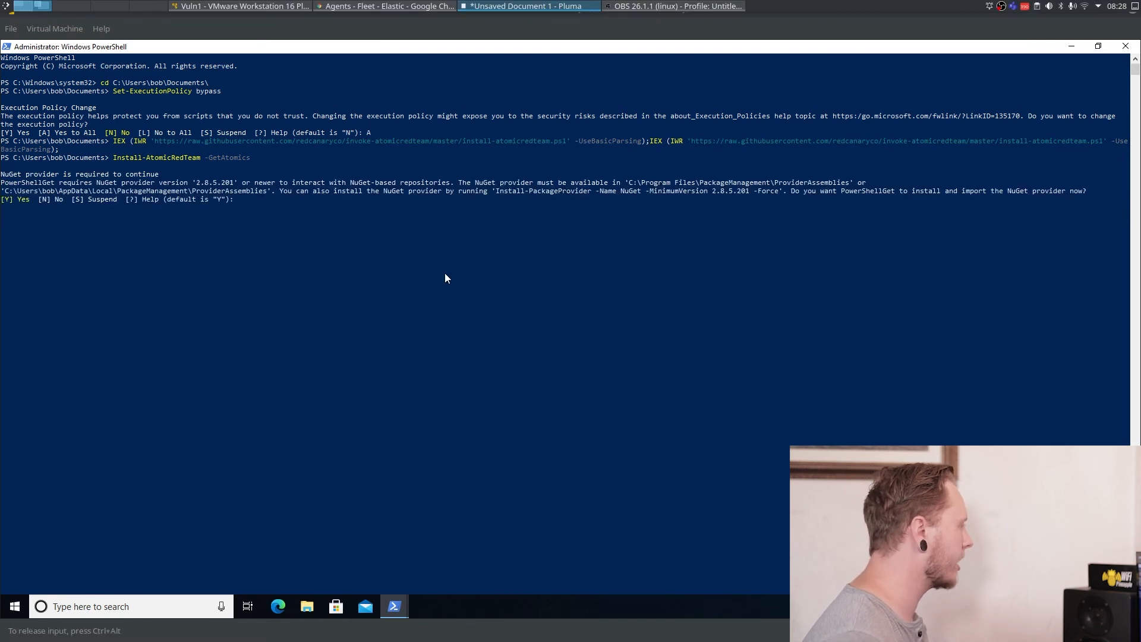
{"action": "key", "text": "Return"}
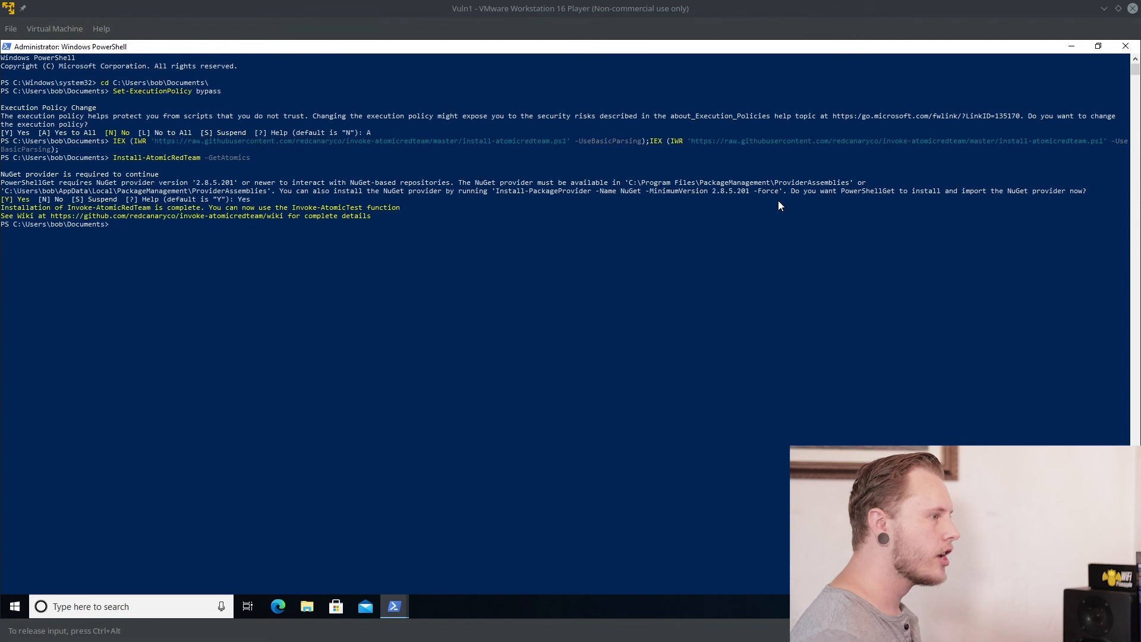
Run Invoke-AtomicTest all -ShowDetailsBrief to list all atomic tests.
{"action": "type", "text": "Invoke-AsWorkflow"}
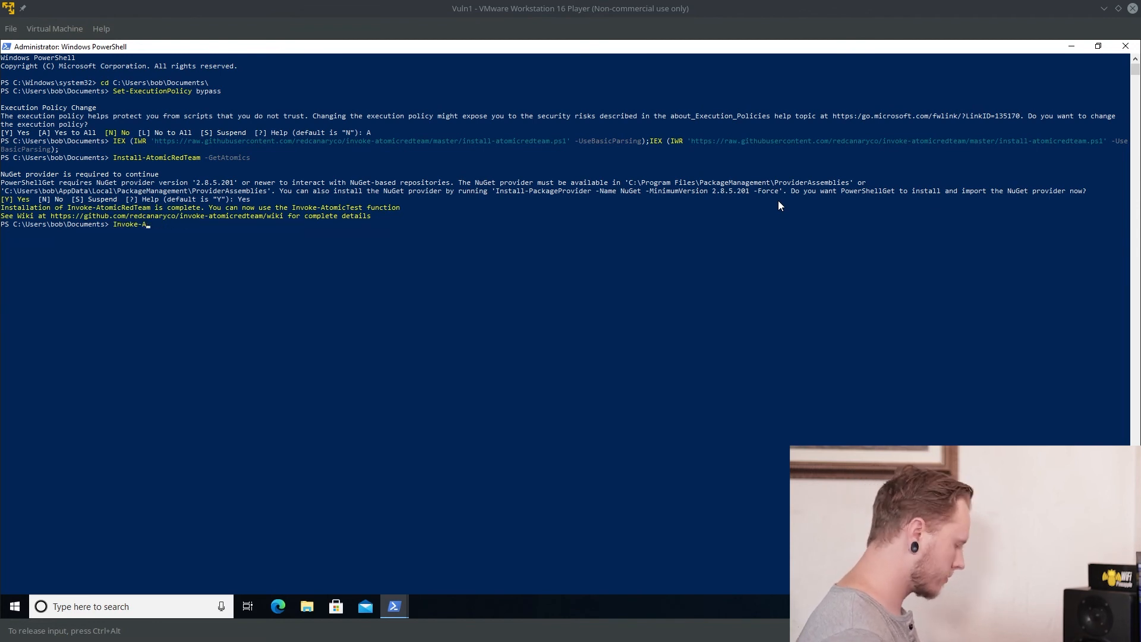
{"action": "type", "text": "tomicTest"}
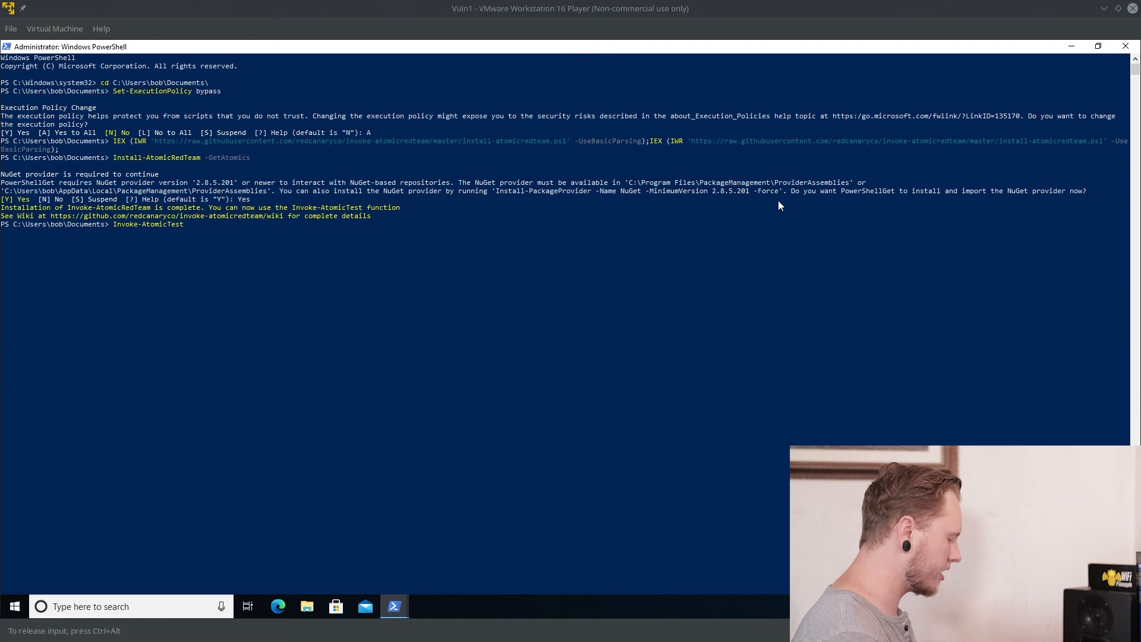
{"action": "type", "text": "all"}
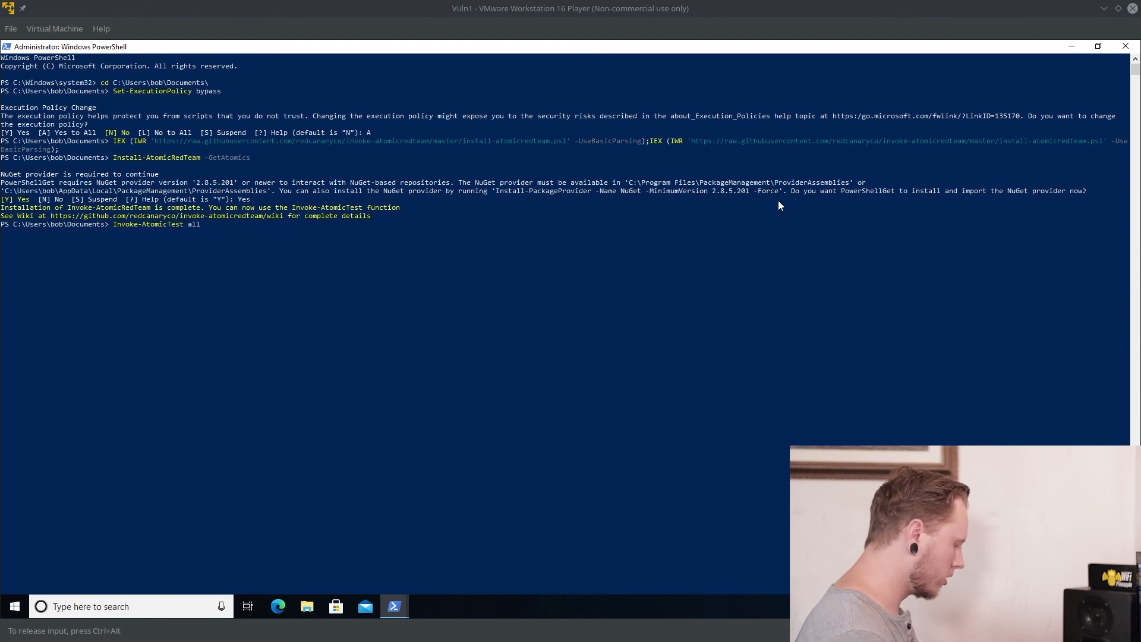
{"action": "type", "text": "-showDetailsbr"}
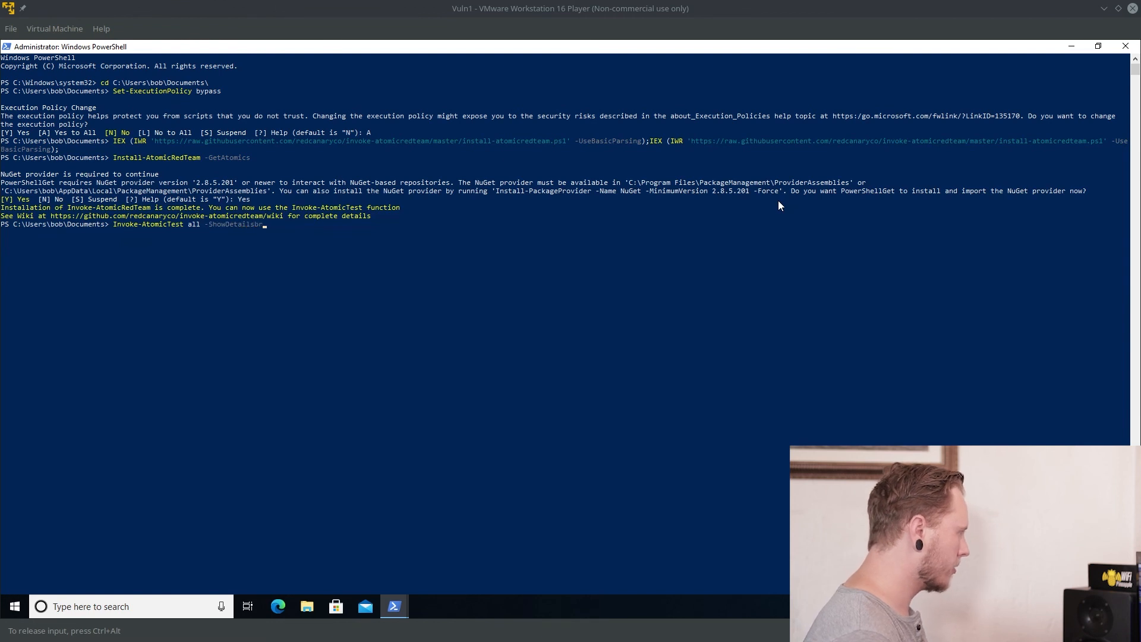
{"action": "key", "text": "Return"}
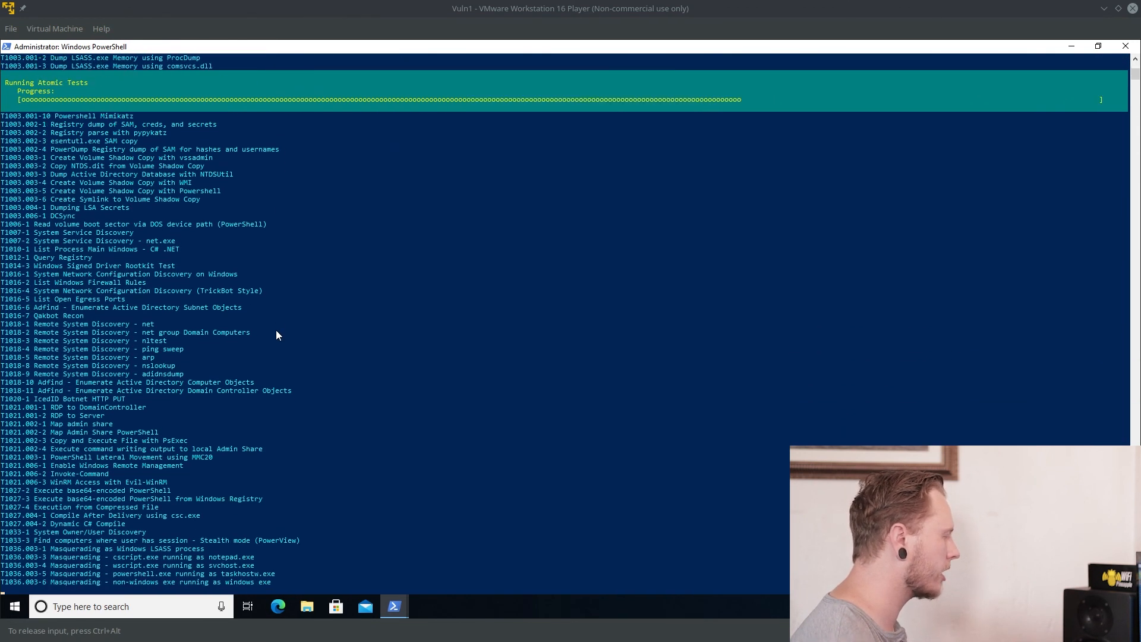
{"action": "scroll", "scroll_direction": "down", "scroll_amount": 3}
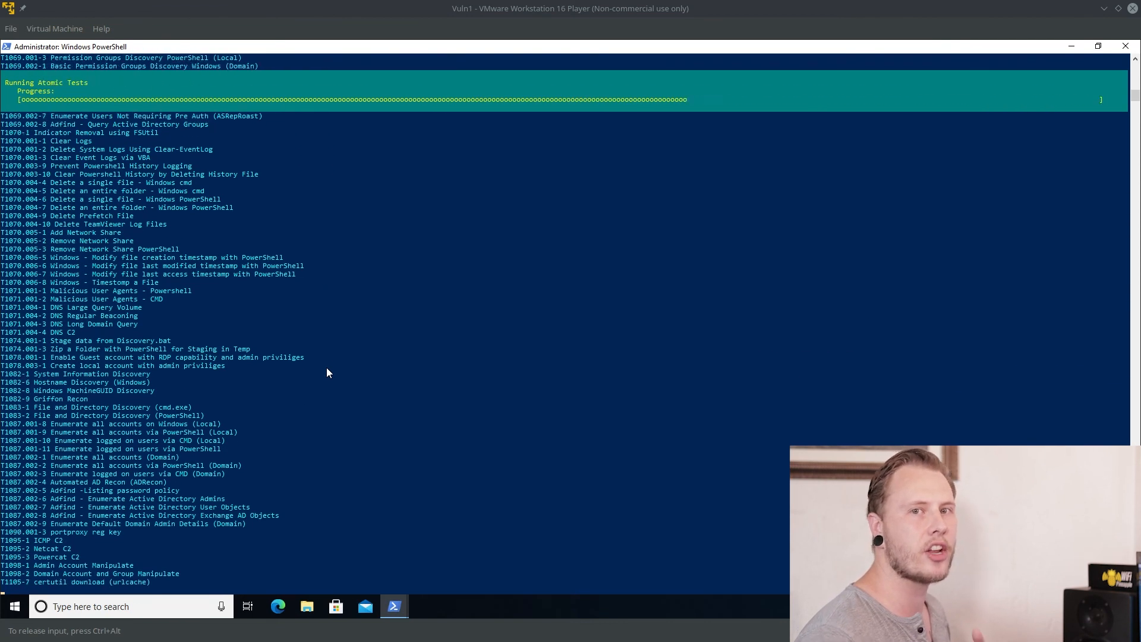
{"action": "scroll", "scroll_direction": "down", "scroll_amount": 3}
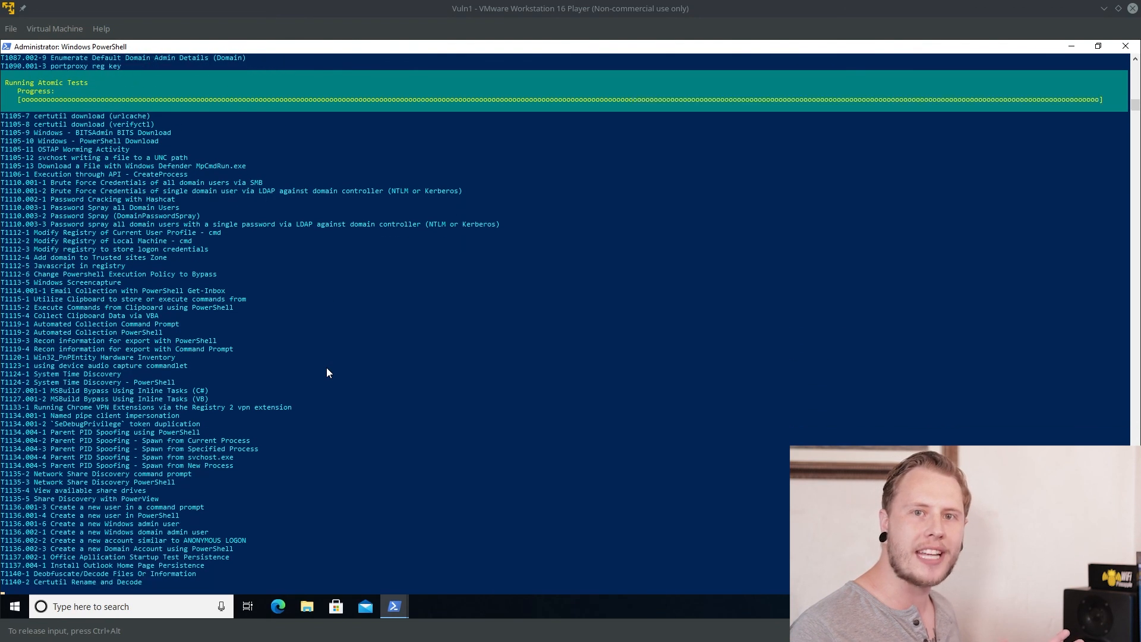
{"action": "scroll", "scroll_direction": "down", "scroll_amount": 3}
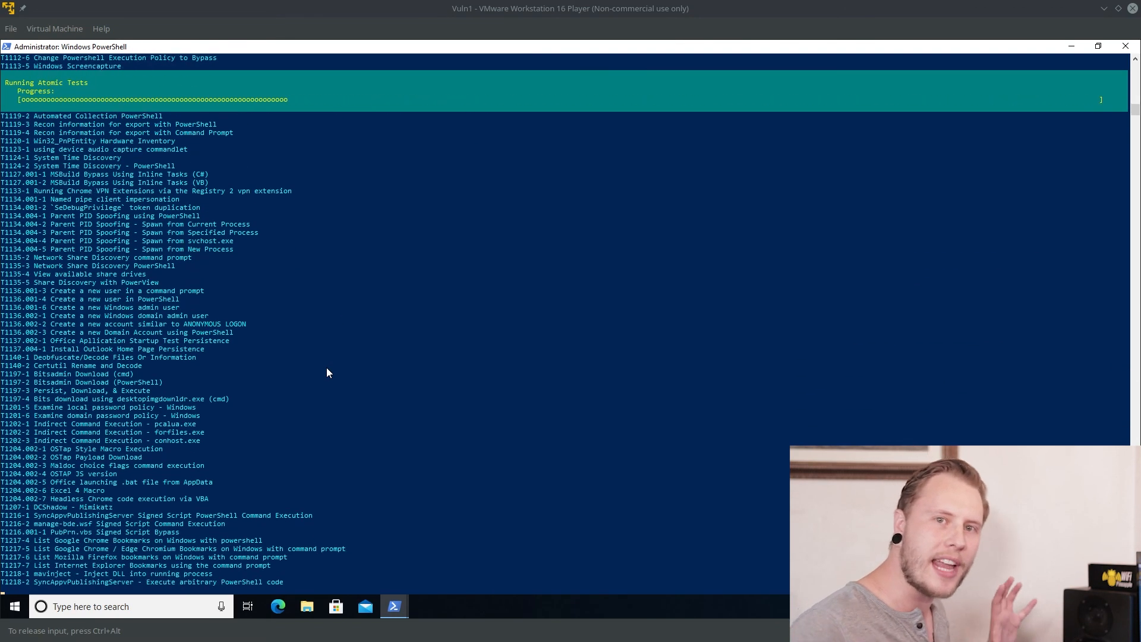
{"action": "scroll", "scroll_direction": "down", "scroll_amount": 3}
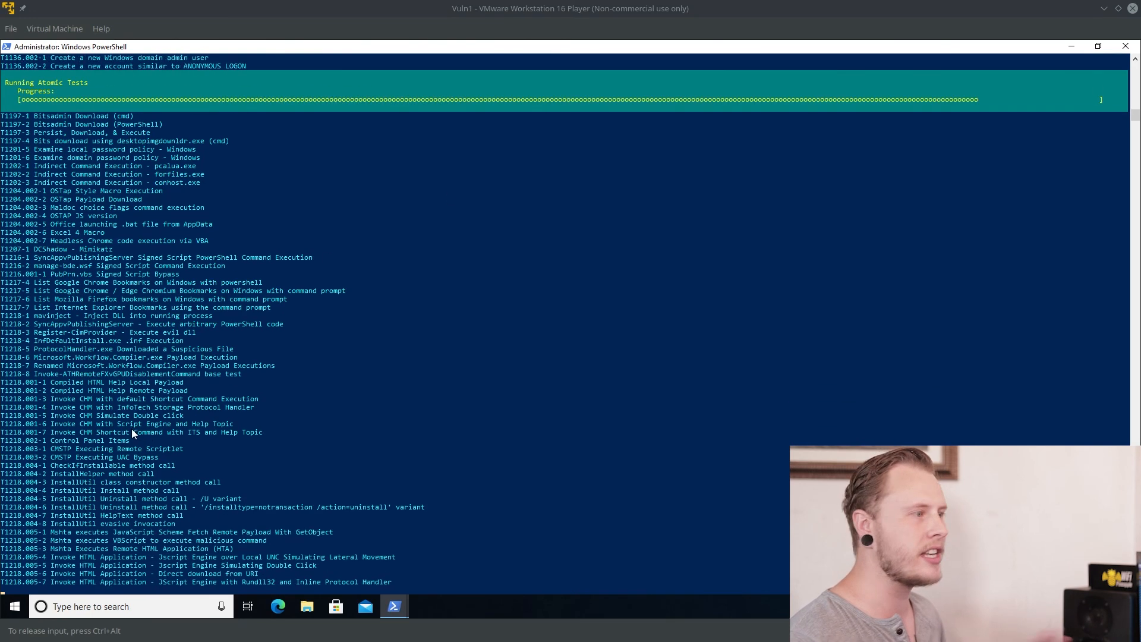
{"action": "scroll", "scroll_direction": "down", "scroll_amount": 3}
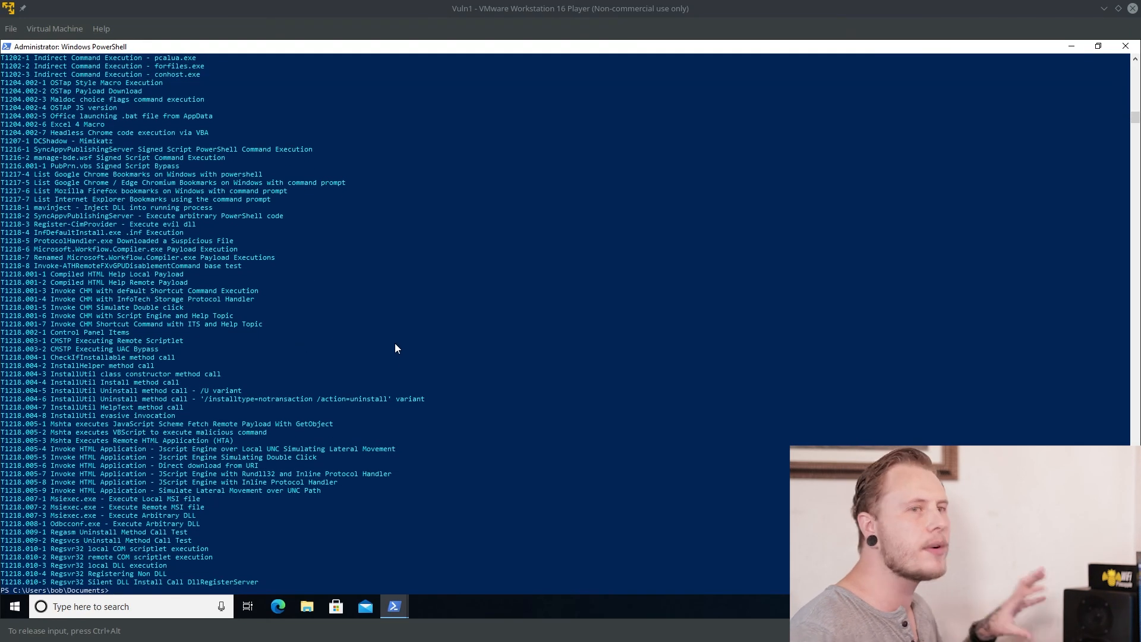
{"action": "scroll", "scroll_direction": "up", "scroll_amount": 3}
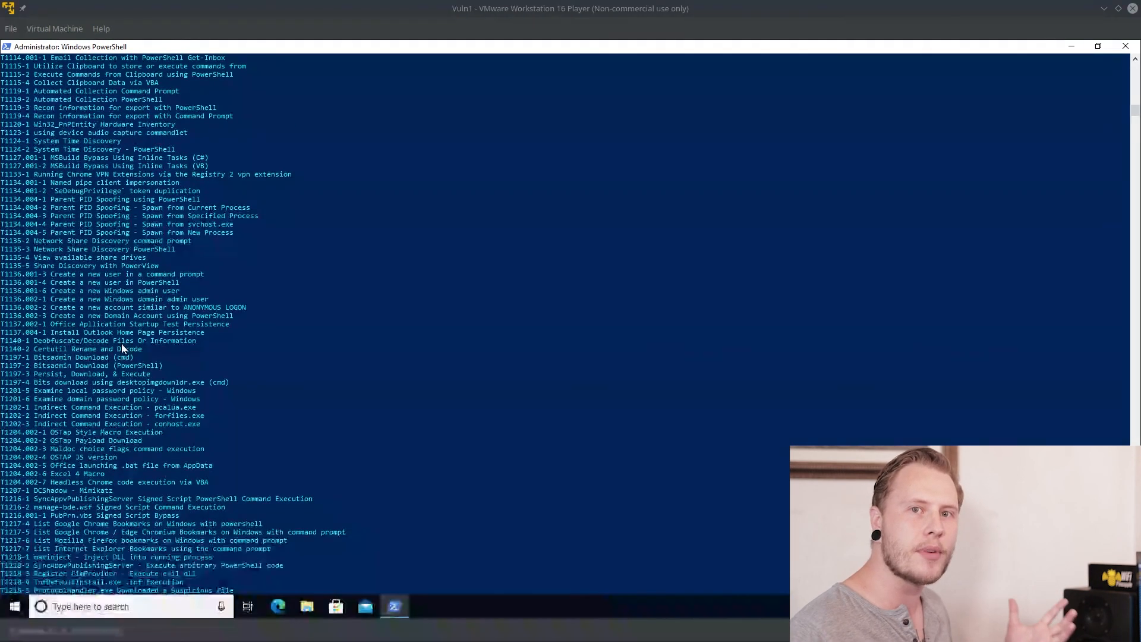
{"action": "scroll", "scroll_direction": "down", "scroll_amount": 3}
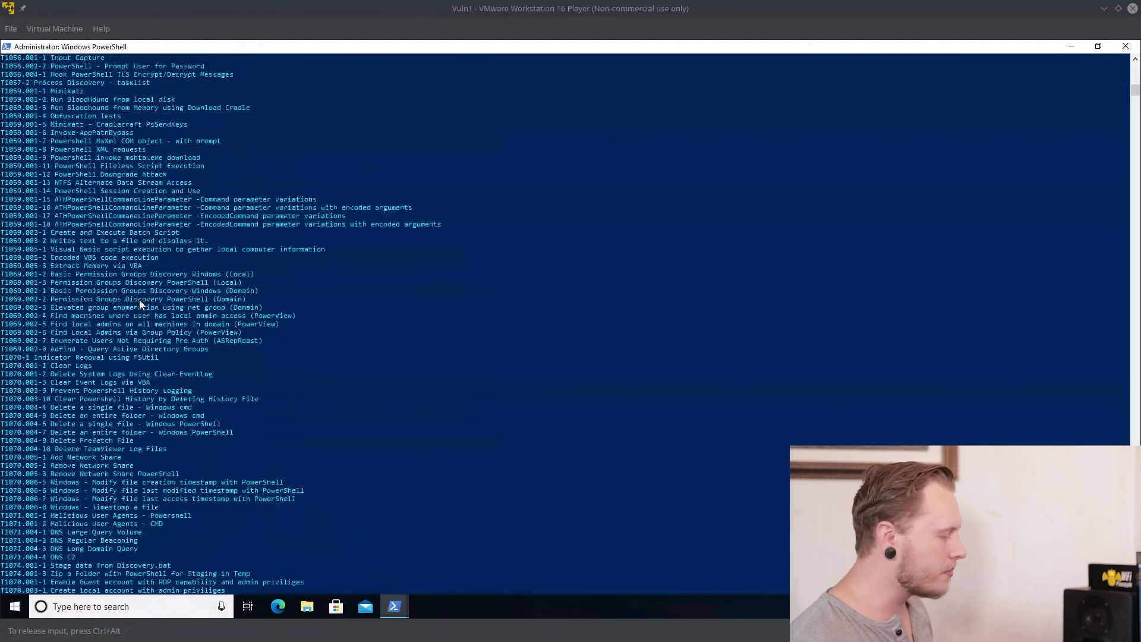
{"action": "scroll", "scroll_direction": "up", "scroll_amount": 3}
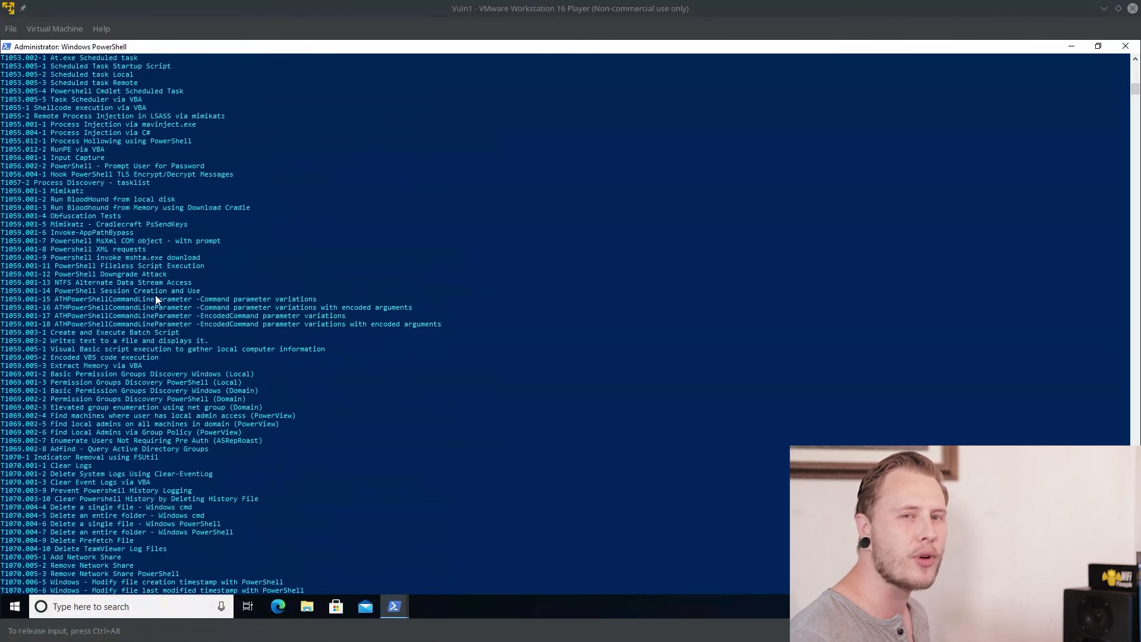
{"action": "scroll", "scroll_direction": "up", "scroll_amount": 3}
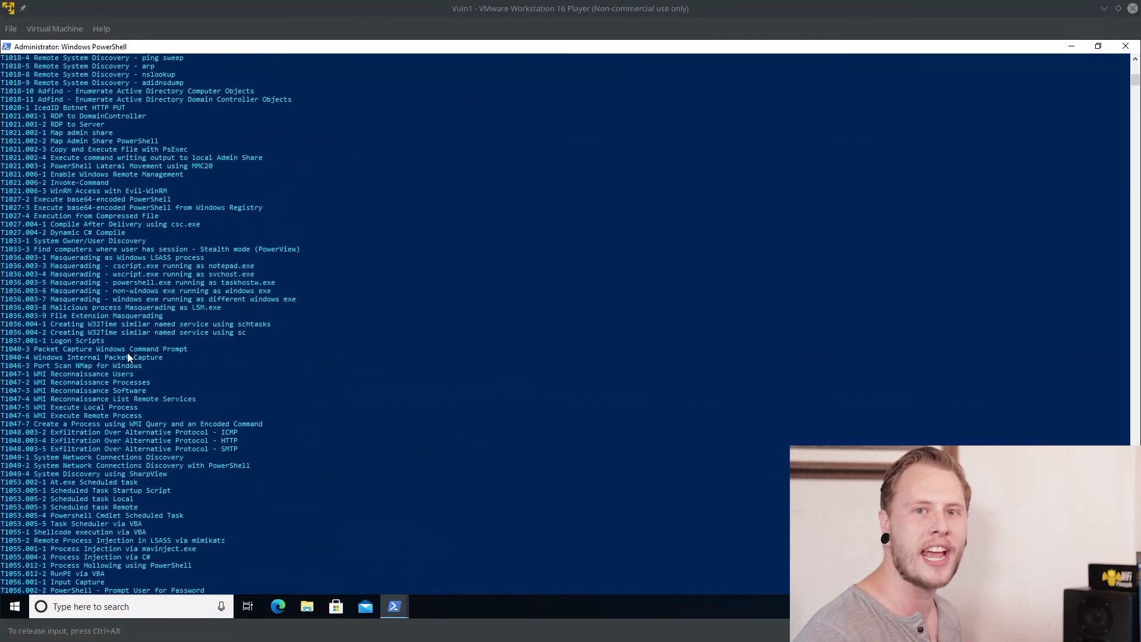